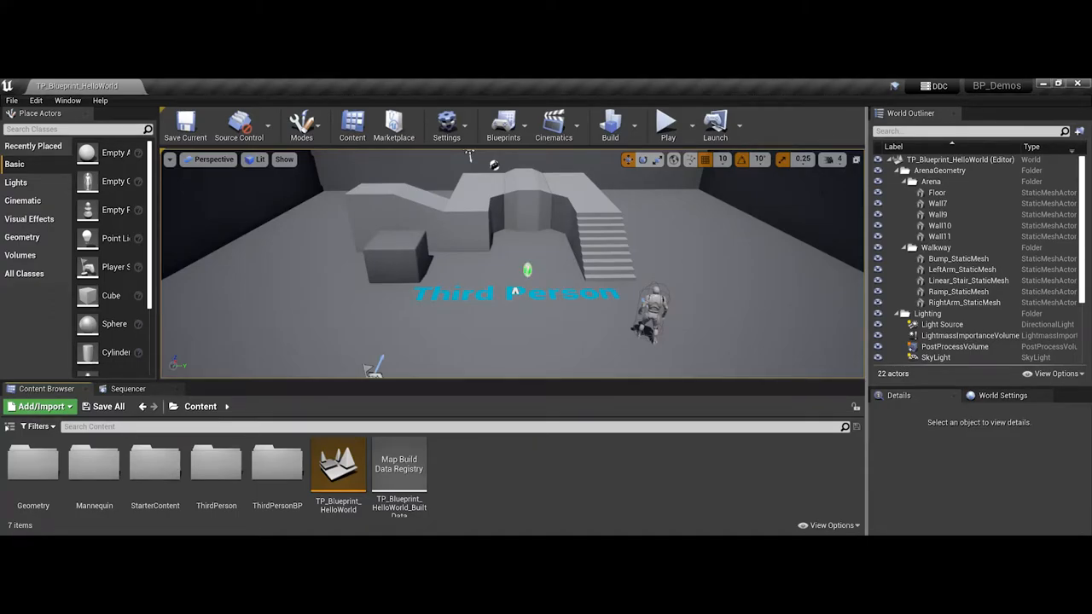
pyautogui.moveTo(702, 316)
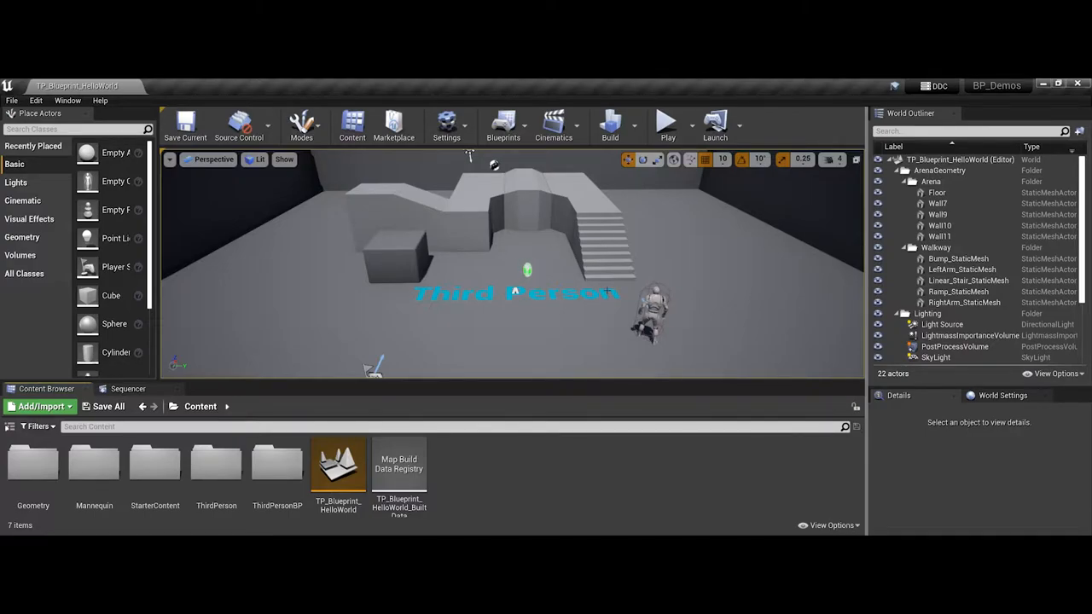
pyautogui.moveTo(338, 465)
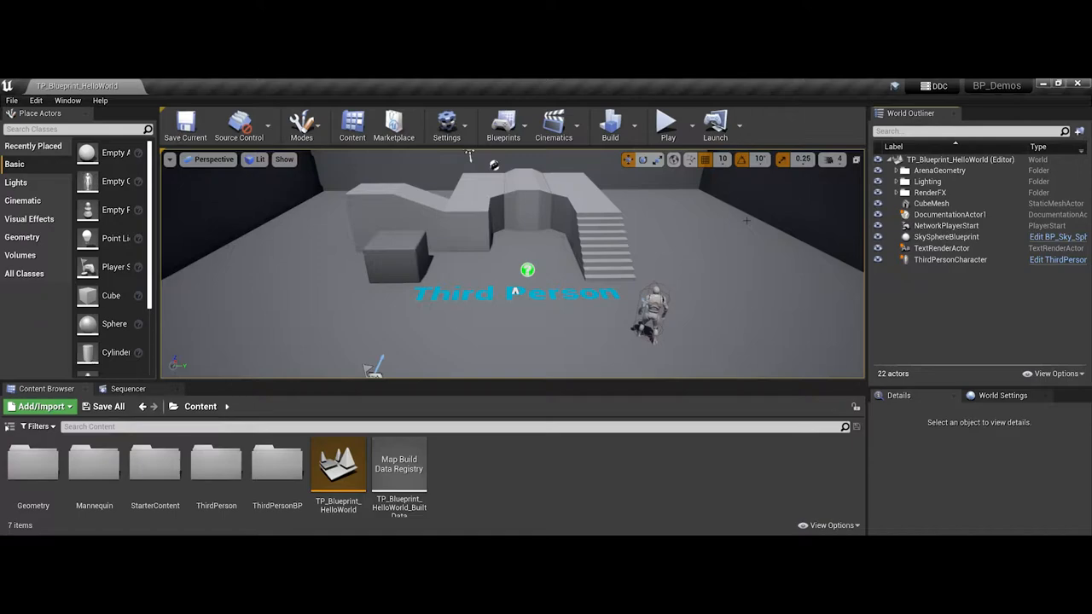
pyautogui.moveTo(670, 288)
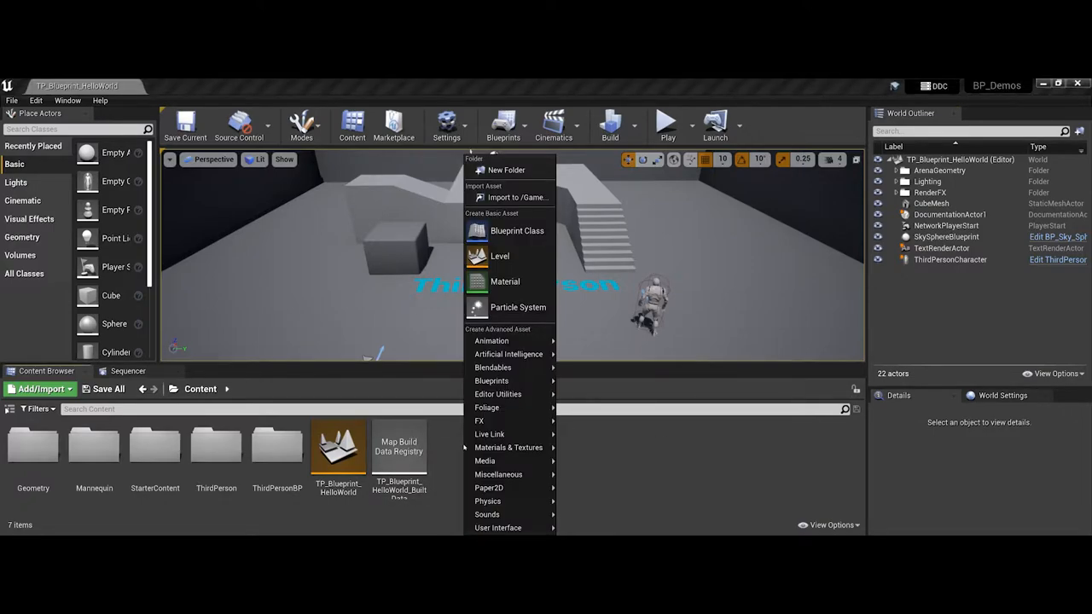
pyautogui.moveTo(516, 230)
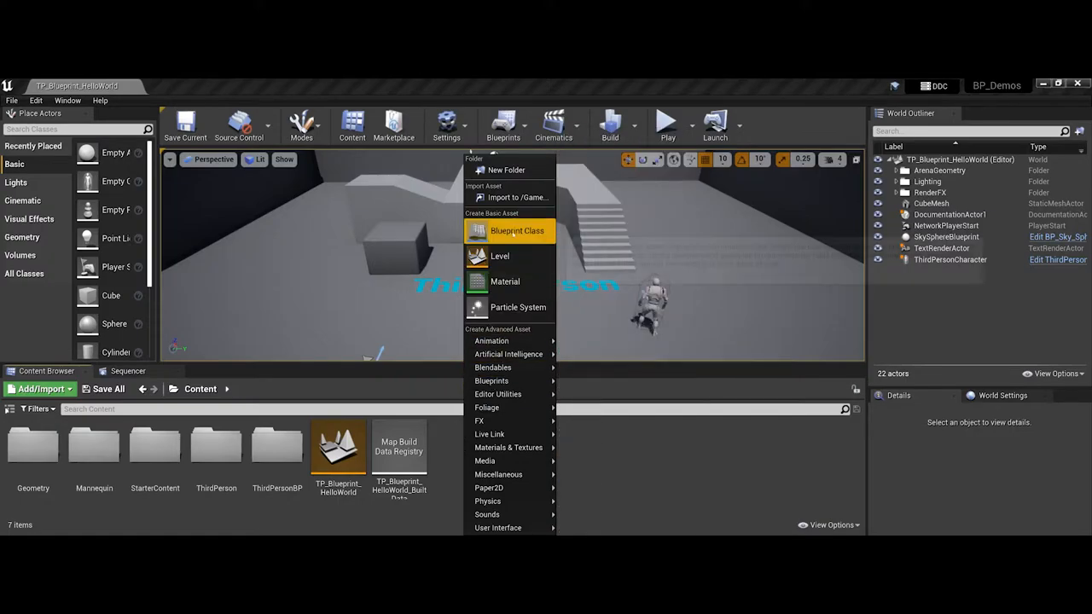
pyautogui.moveTo(516, 230)
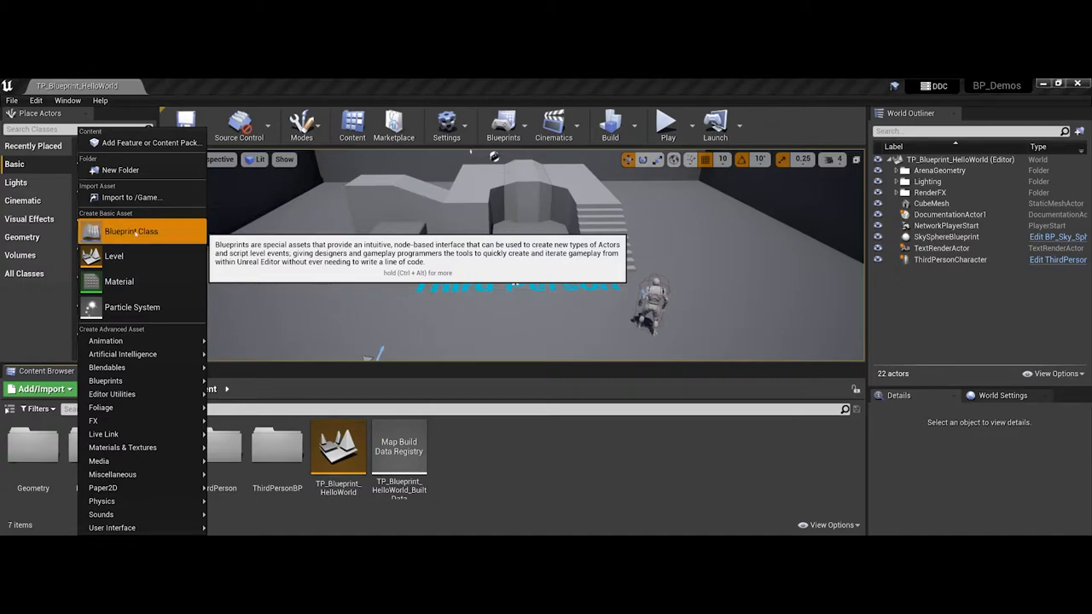
# Start a new Blueprint Class from the Content Browser and reposition the Pick Parent Class dialog
pyautogui.click(130, 231)
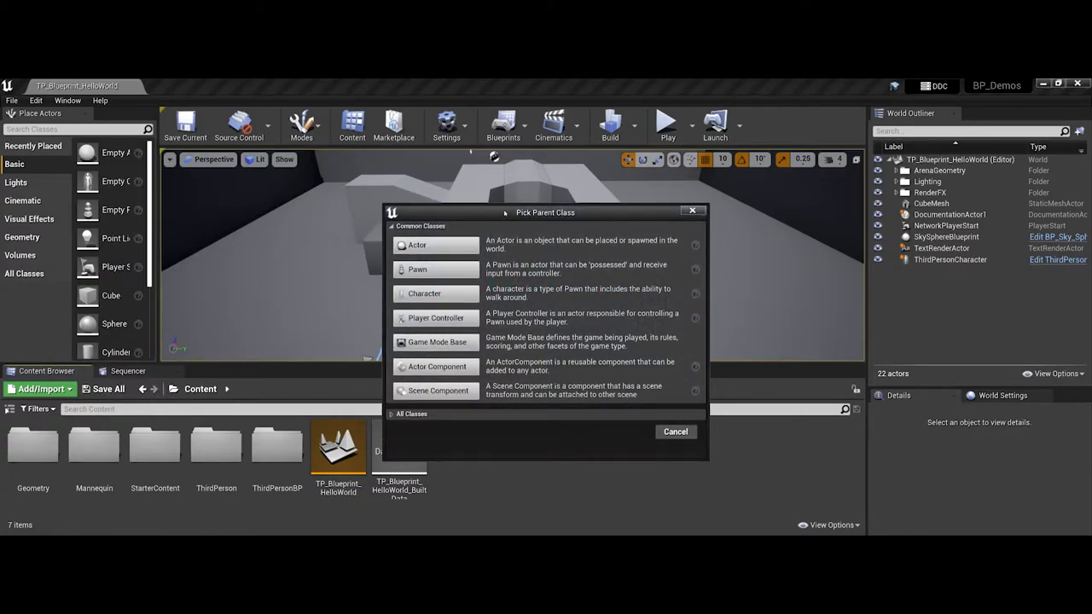
pyautogui.moveTo(546, 212); pyautogui.dragTo(538, 176)
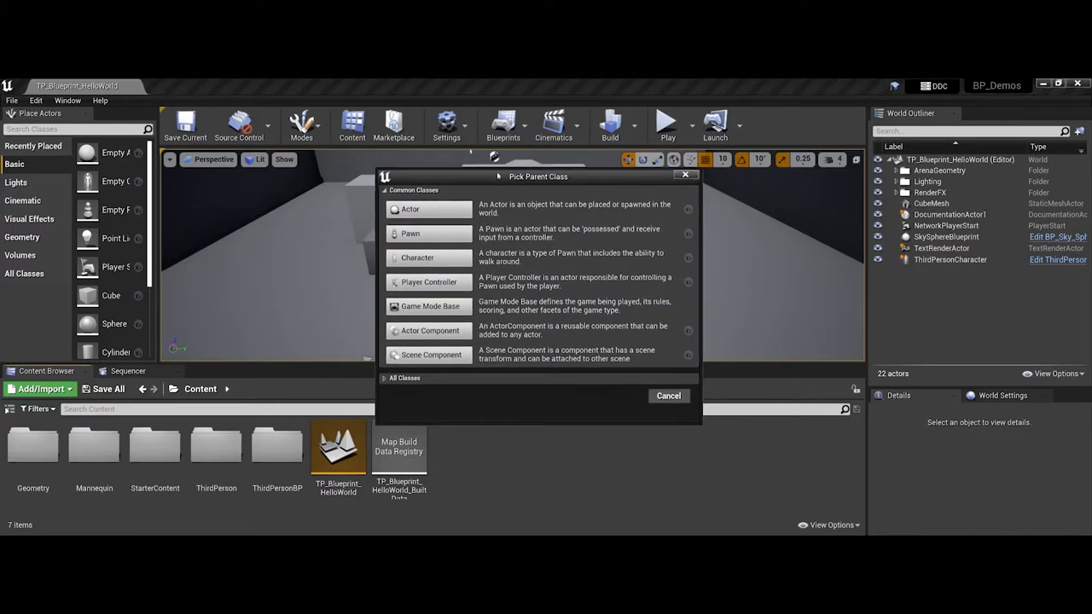
pyautogui.moveTo(537, 176); pyautogui.dragTo(494, 140)
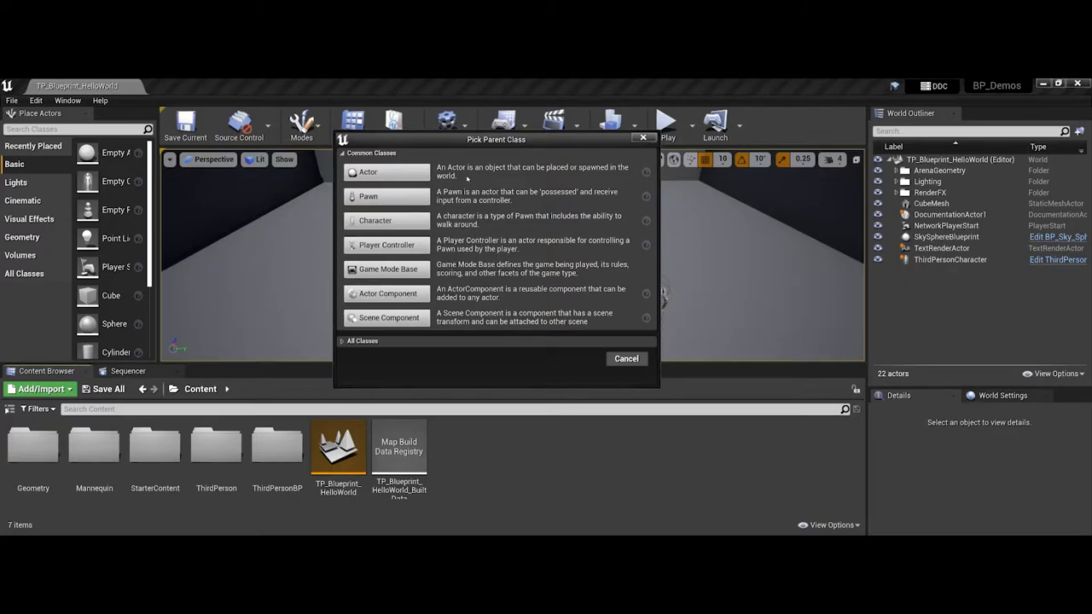
pyautogui.moveTo(384, 172)
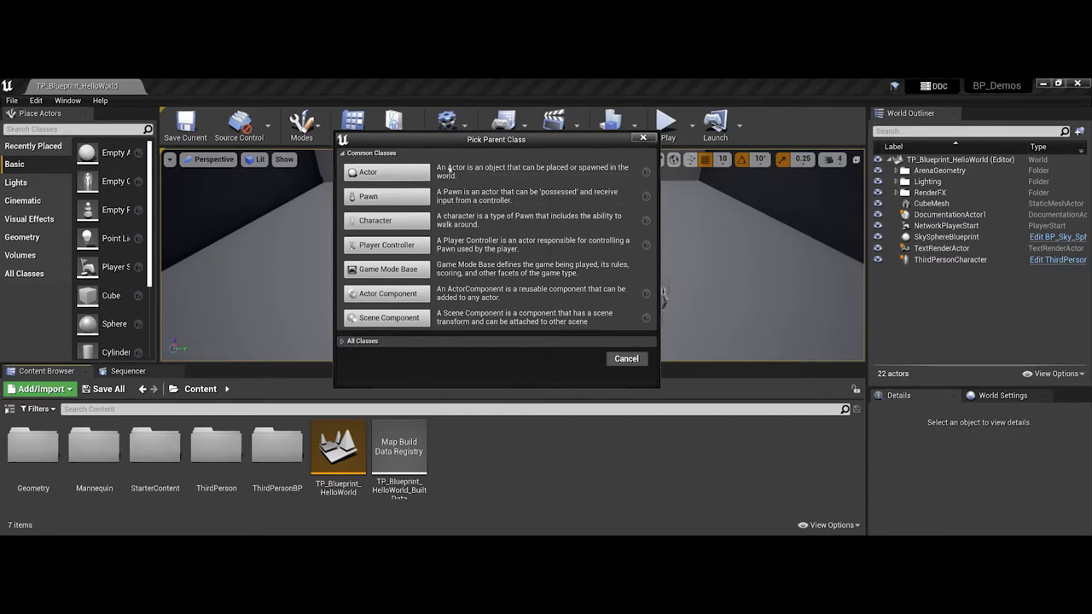
pyautogui.moveTo(376, 220)
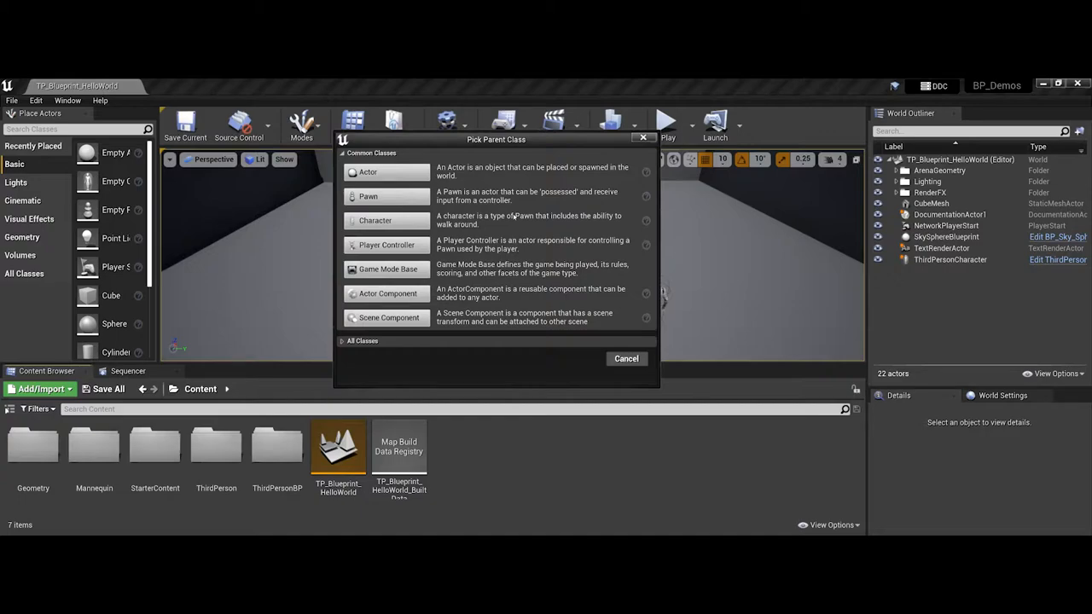
pyautogui.moveTo(444, 186)
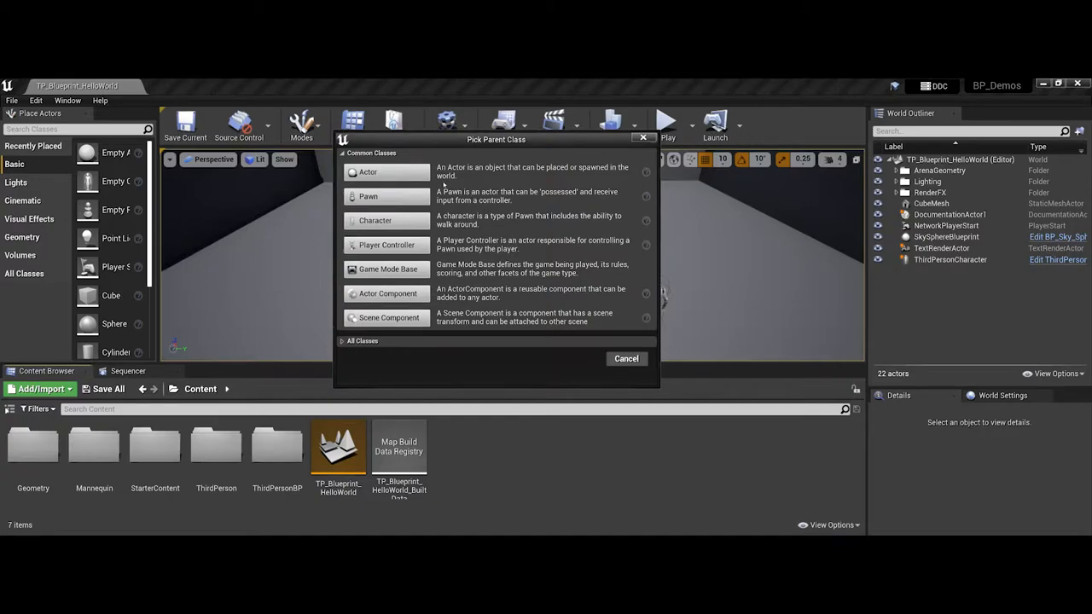
pyautogui.moveTo(368, 172)
pyautogui.write('BP_firstBluePrint')
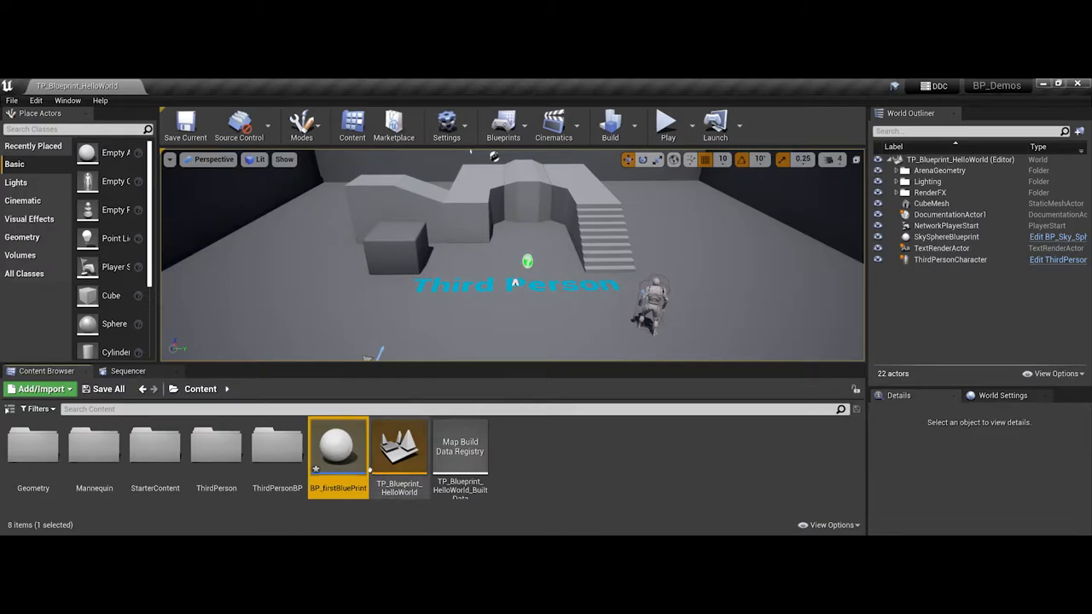
pyautogui.moveTo(338, 448)
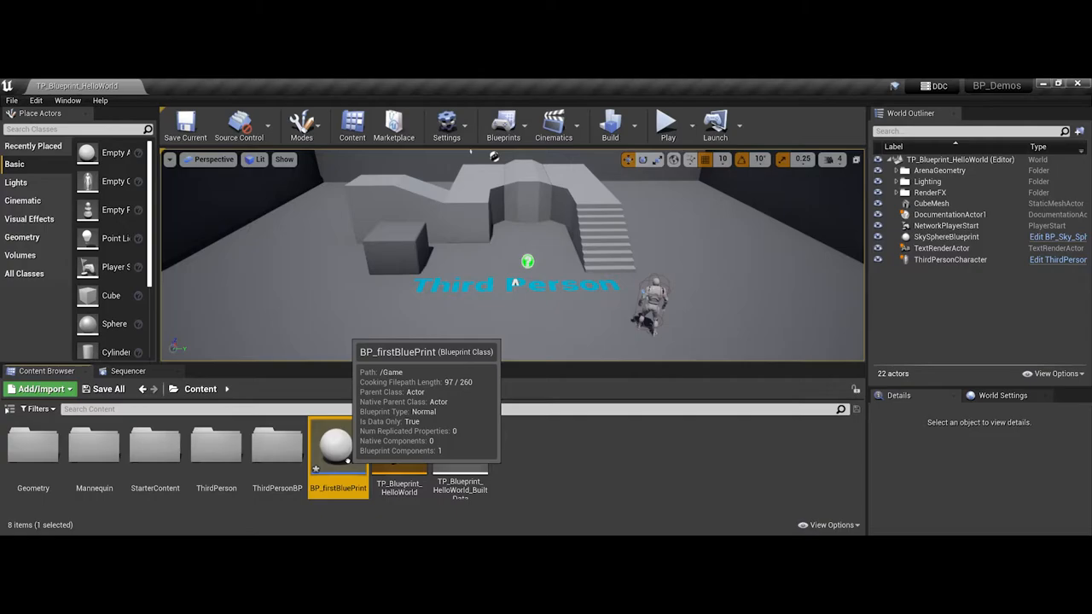
# Double-click BP_firstBluePrint in the Content Browser to load it in the Blueprint Editor
pyautogui.doubleClick(337, 448)
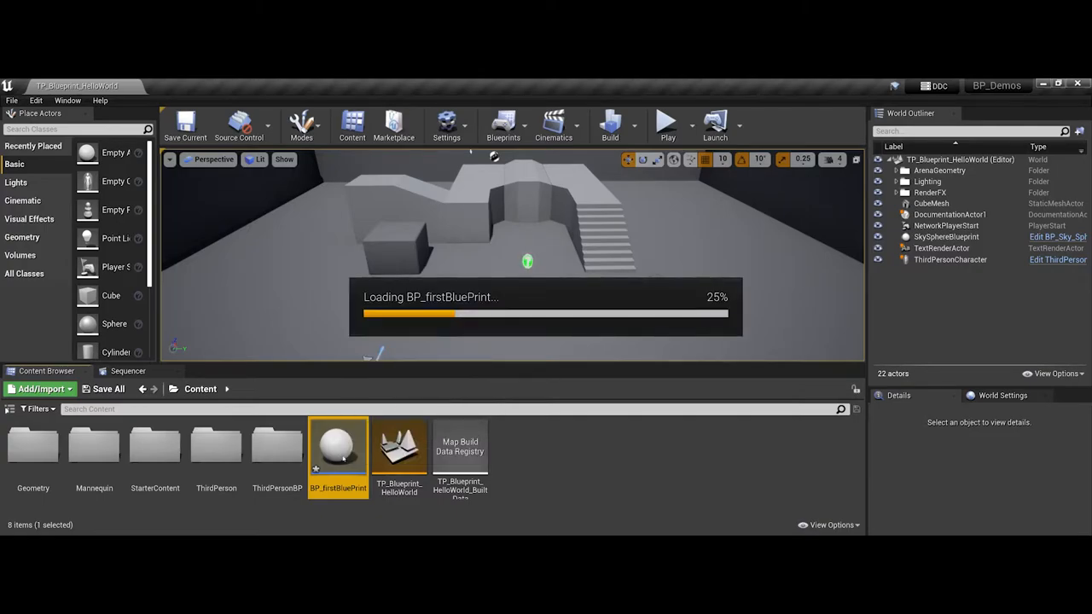
pyautogui.doubleClick(338, 447)
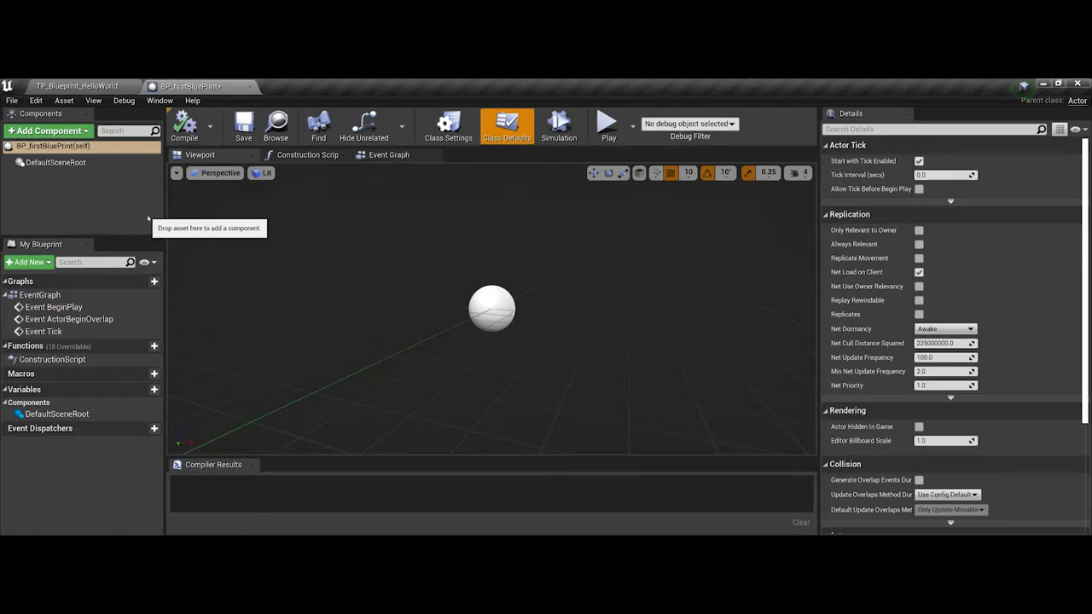
pyautogui.moveTo(430, 317)
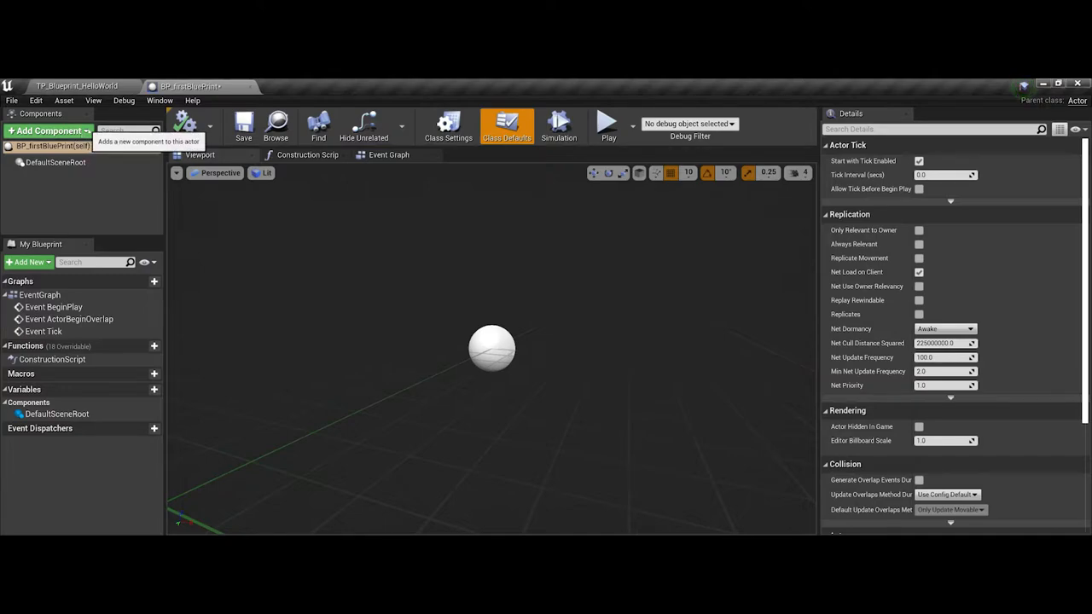
# Add a Sphere component under the scene root with Element 0 material M_Basic_Floor
pyautogui.click(47, 131)
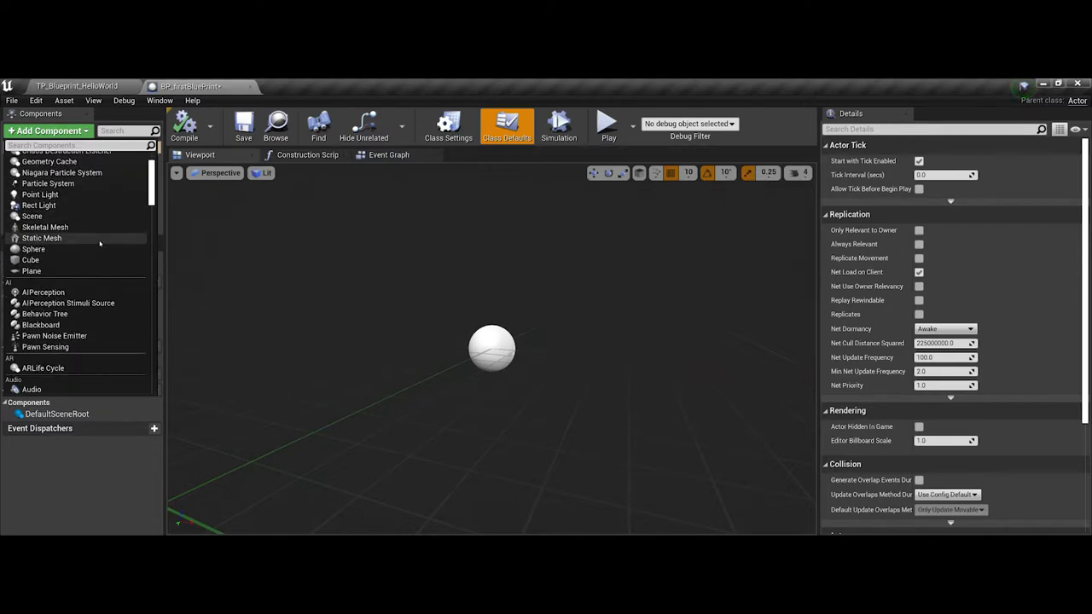
pyautogui.scroll(-3)
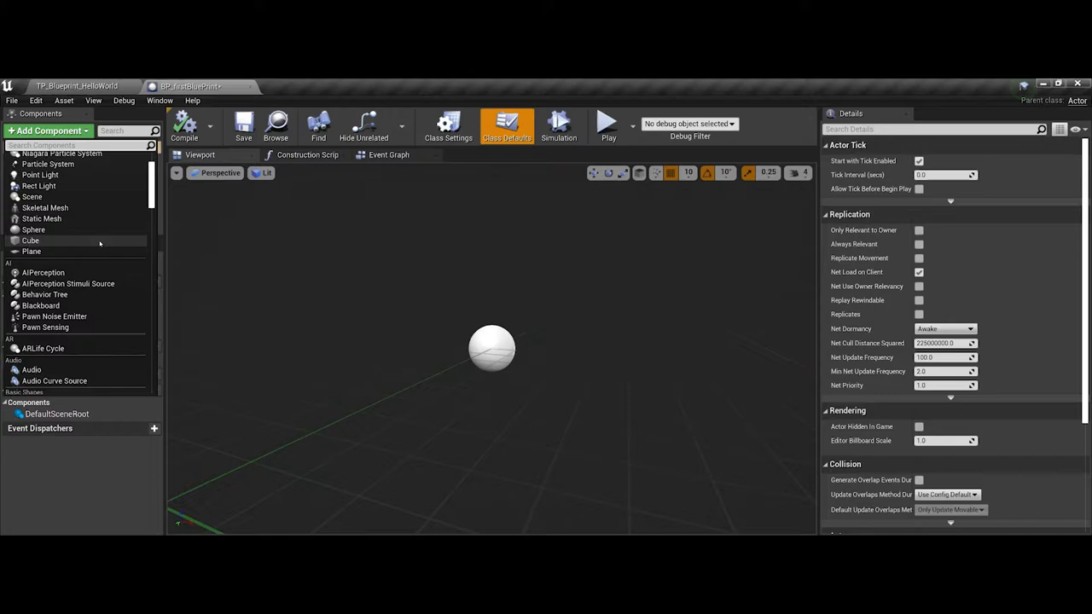
pyautogui.moveTo(34, 230)
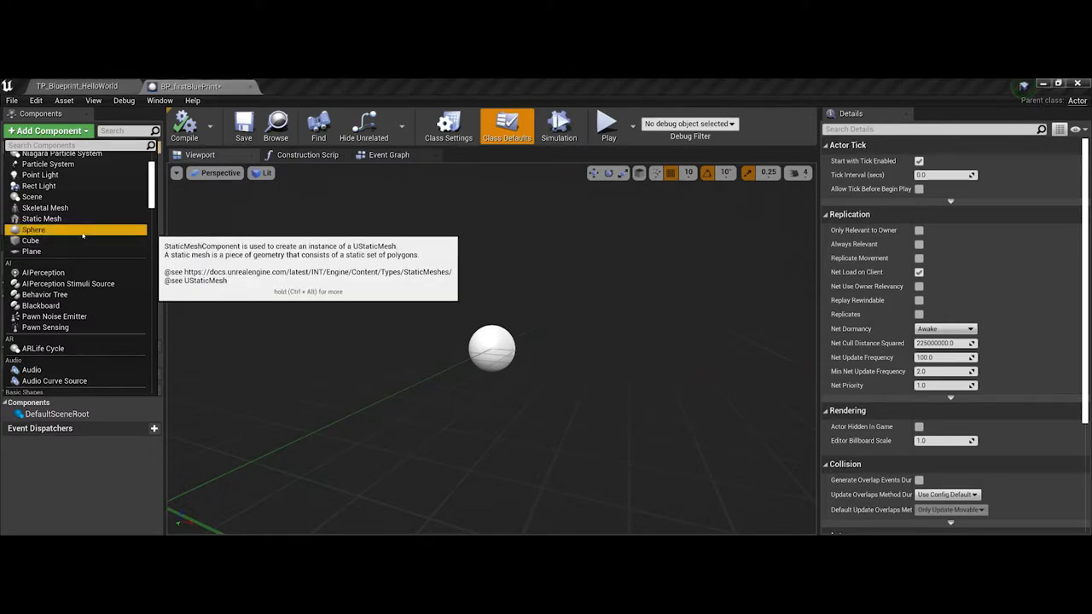
pyautogui.click(33, 229)
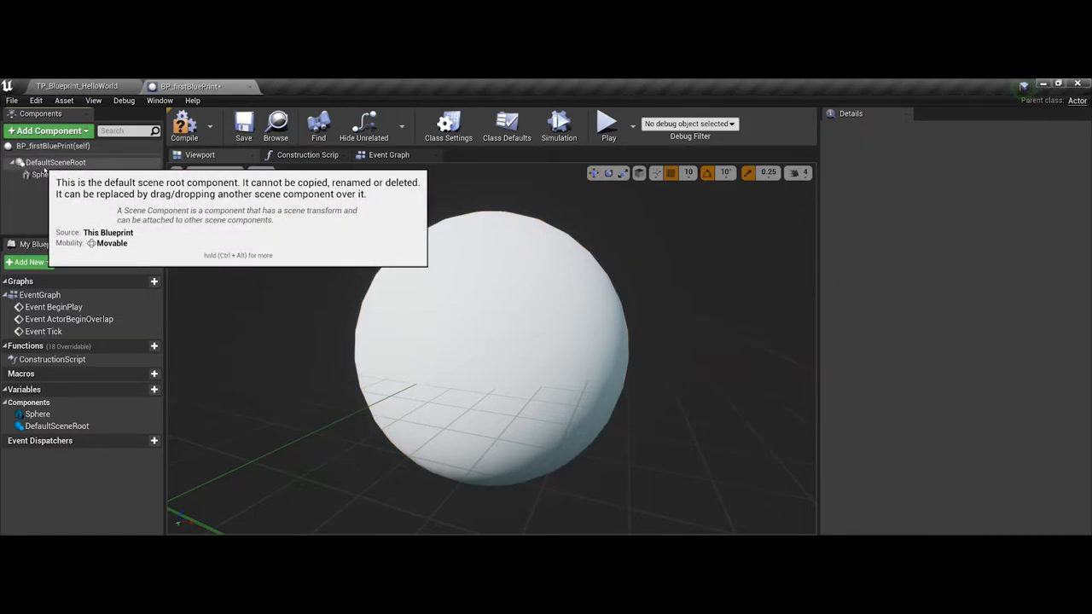
pyautogui.click(43, 174)
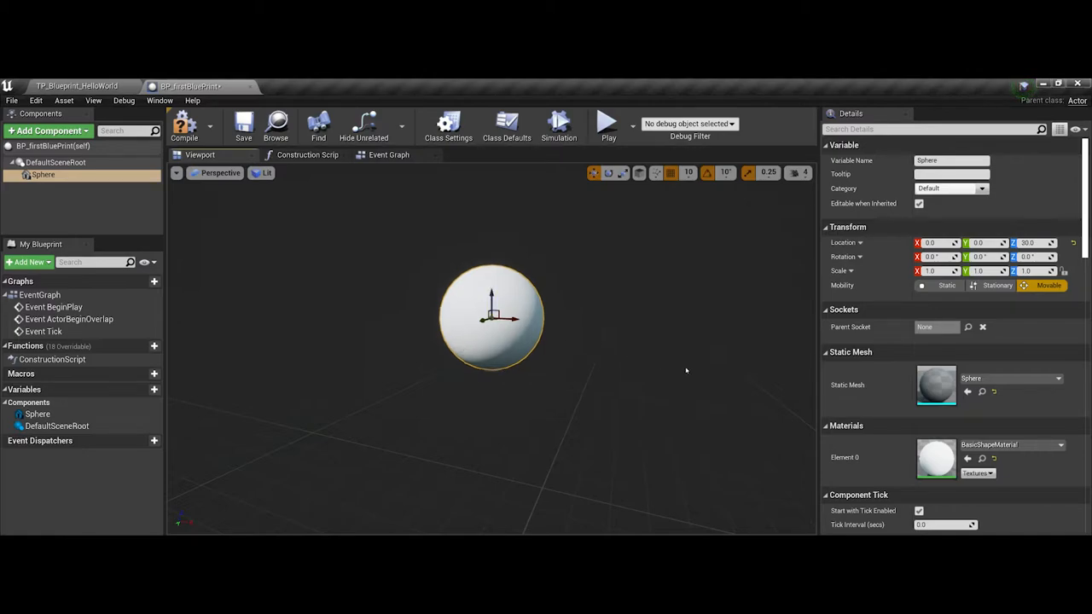
pyautogui.click(1061, 445)
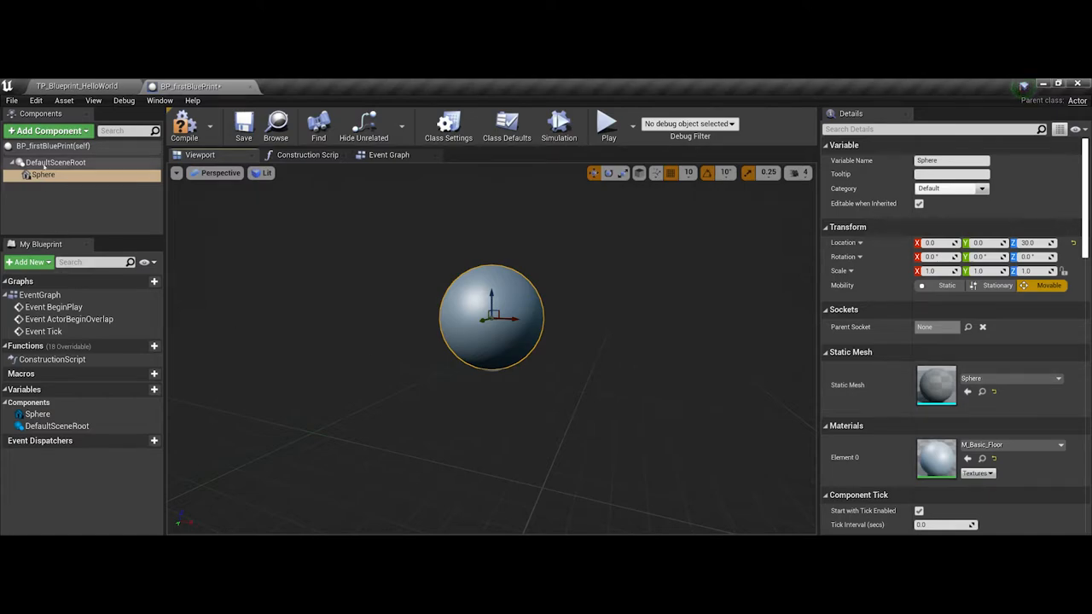
pyautogui.click(47, 131)
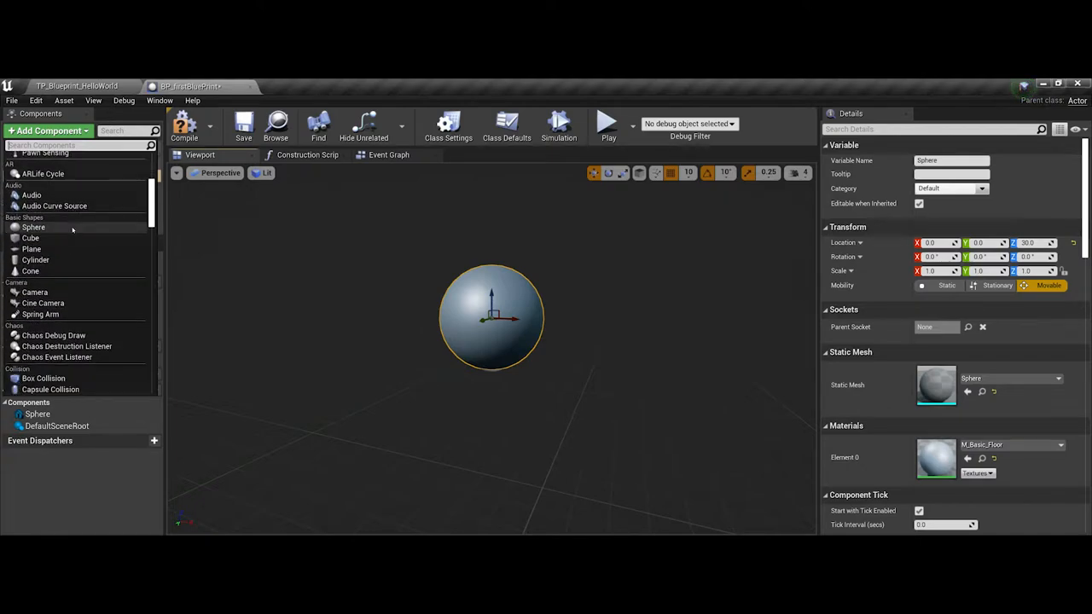
# Place the Point Light at Y 80, Z 50 and set its Light Color to magenta
pyautogui.scroll(-3)
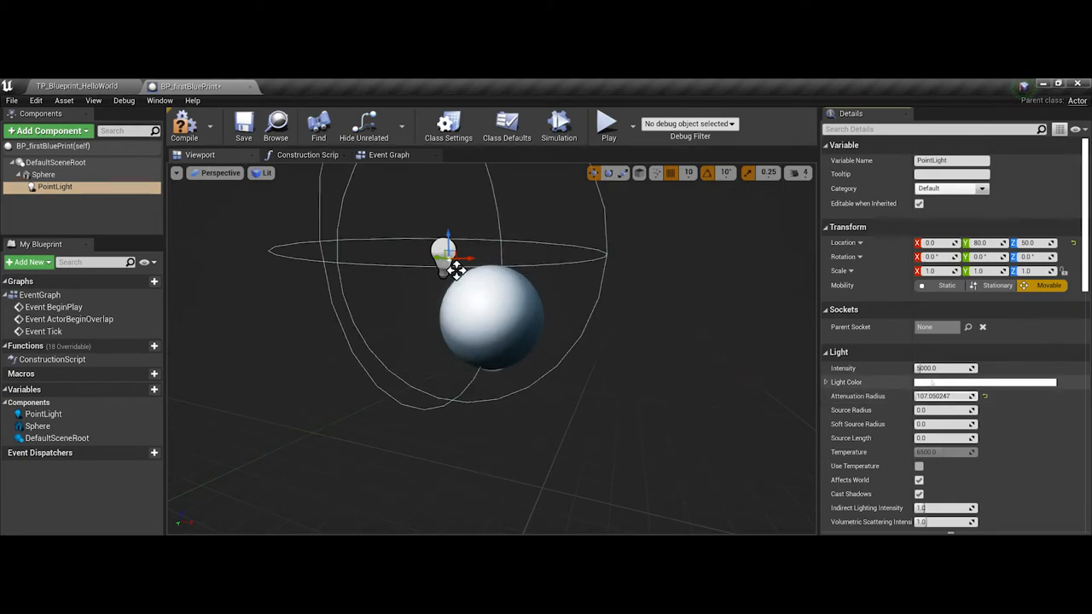
pyautogui.click(984, 381)
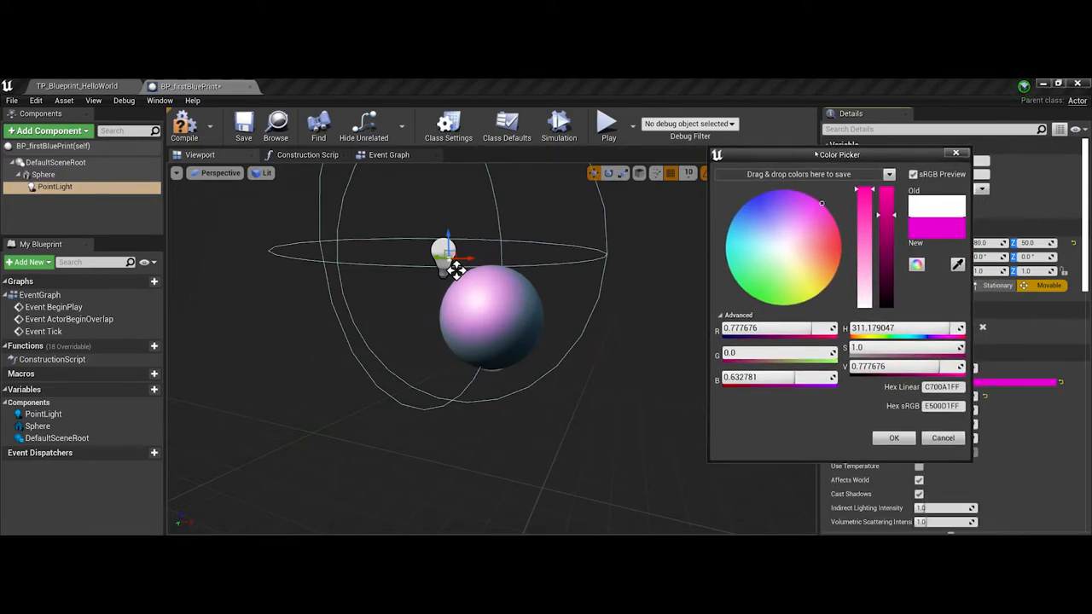
pyautogui.click(893, 437)
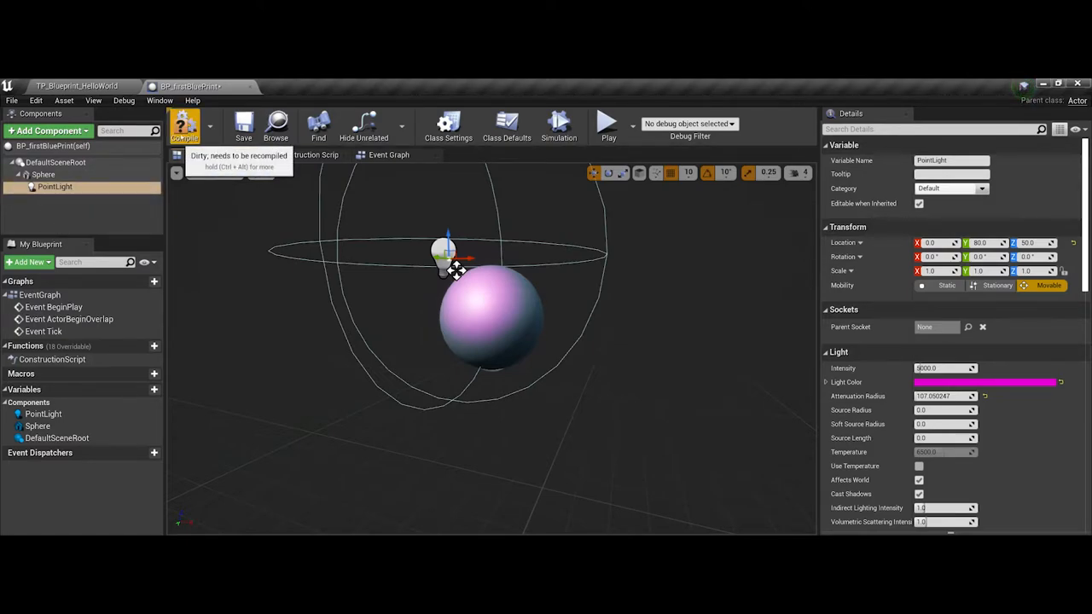
# Compile BP_firstBluePrint from the Blueprint Editor toolbar
pyautogui.click(185, 126)
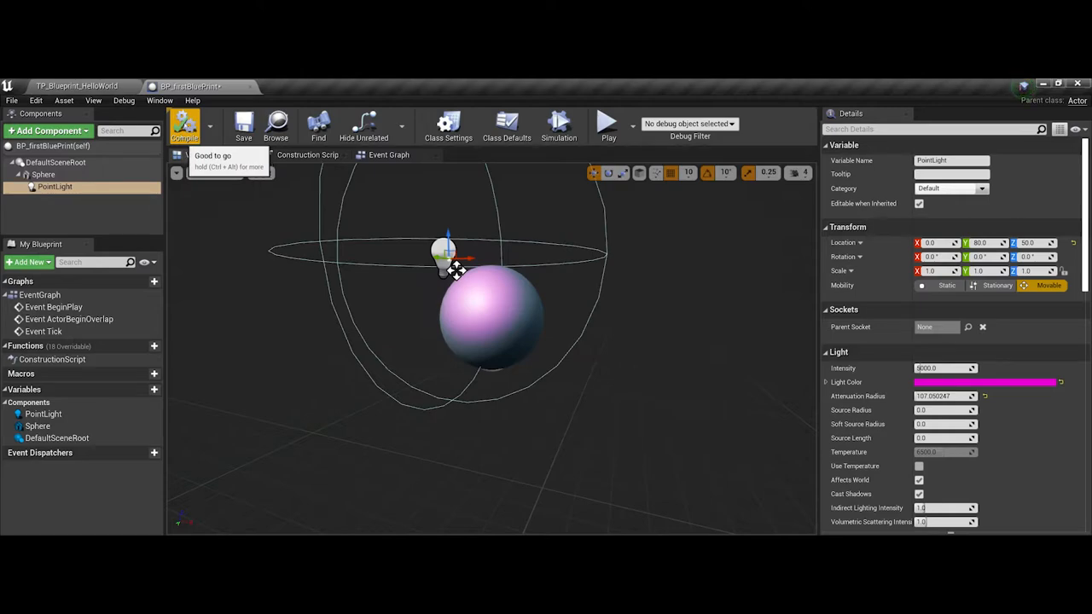
pyautogui.moveTo(244, 125)
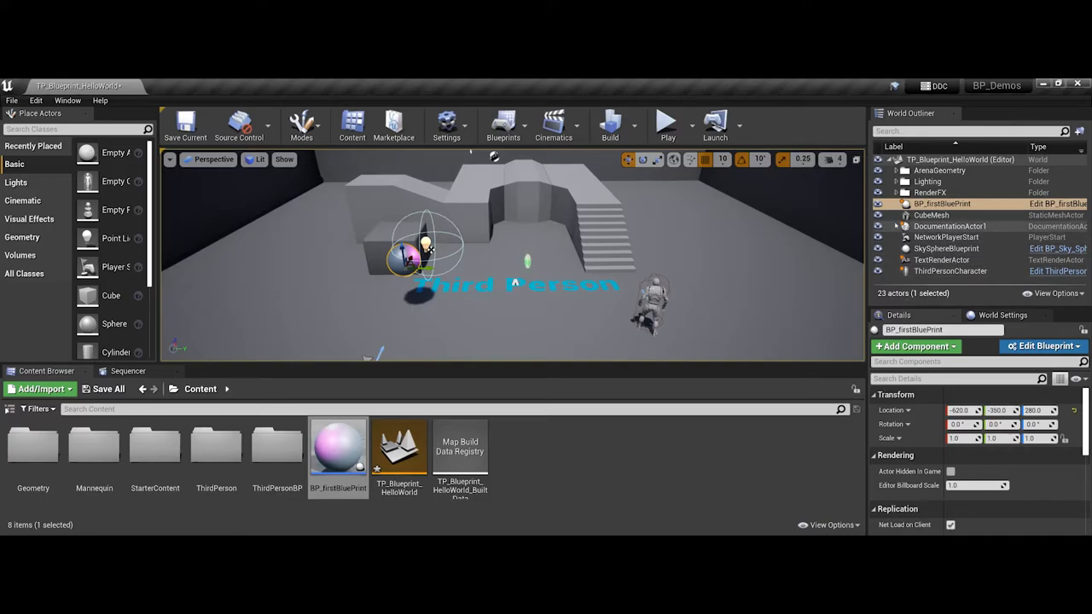
pyautogui.moveTo(942, 204)
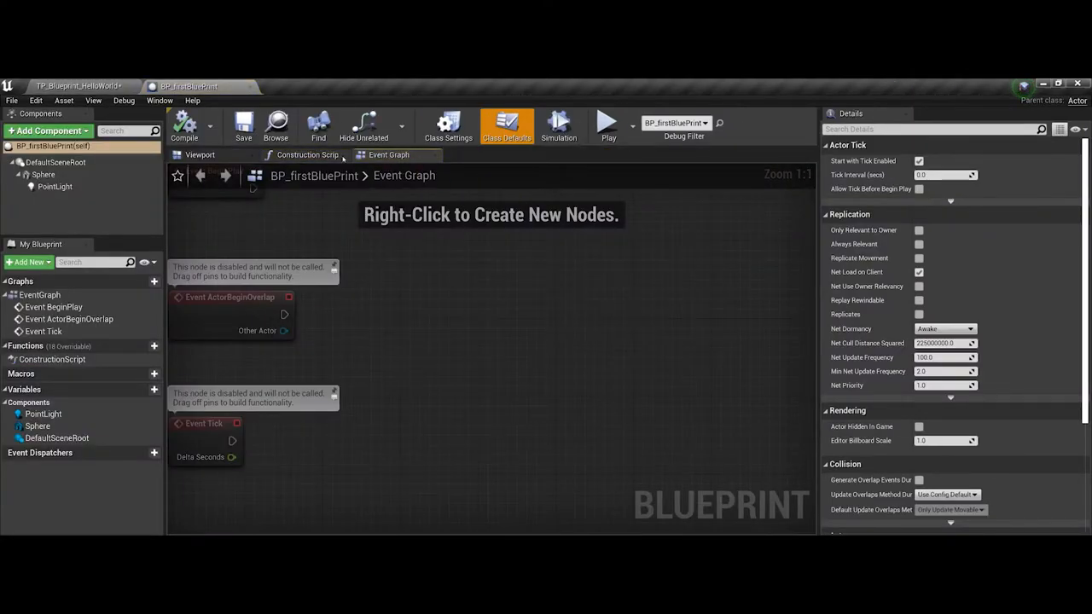
# Drag BP_firstBluePrint into the Hello World level and move BP_firstBluePrint2 in front of the box
pyautogui.click(200, 155)
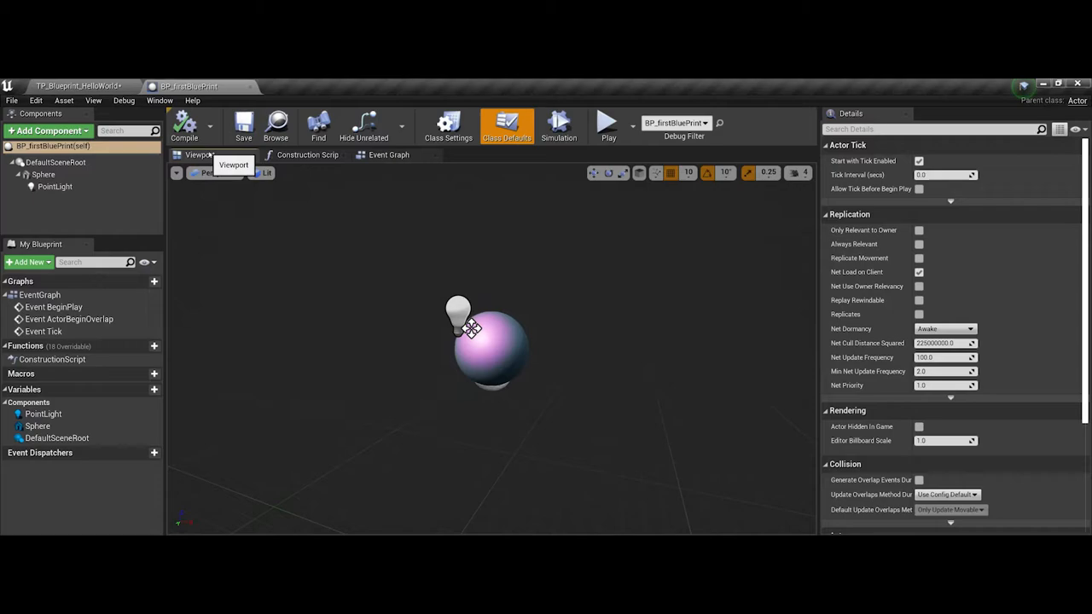
pyautogui.moveTo(205, 149)
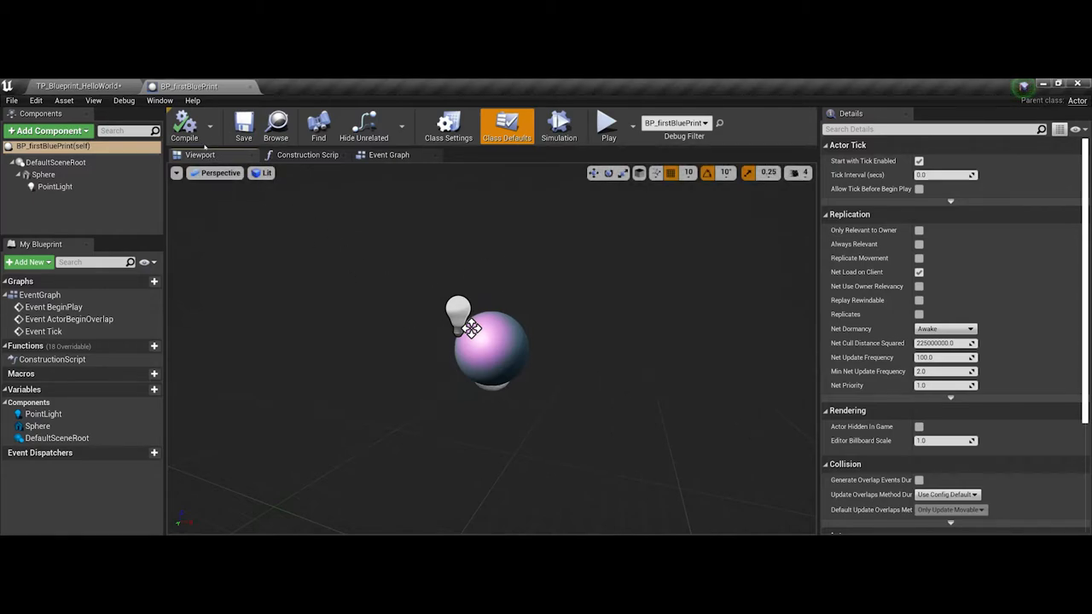
pyautogui.click(76, 85)
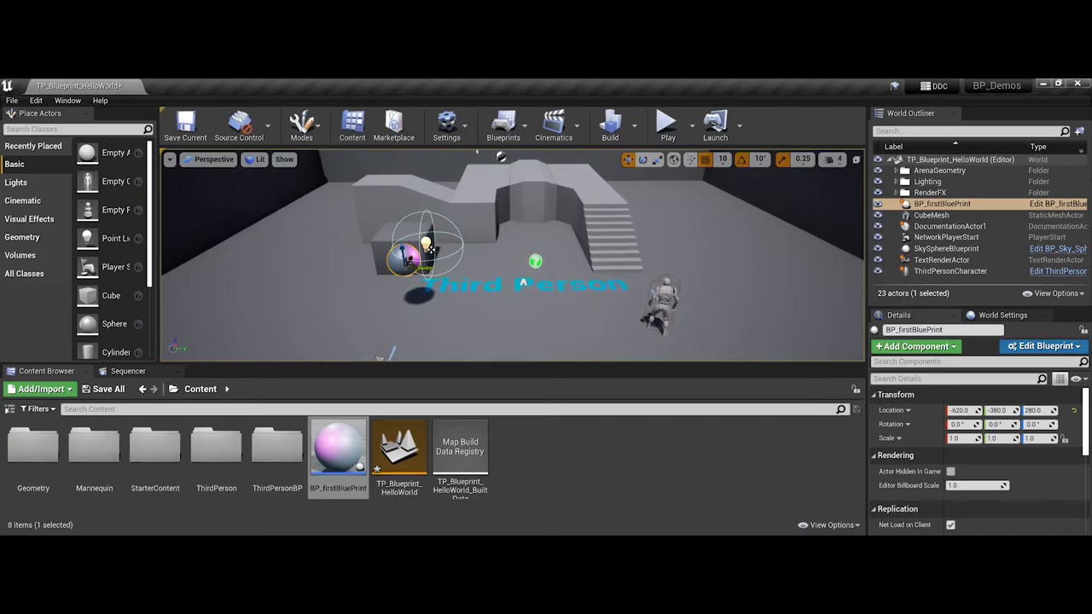
pyautogui.moveTo(427, 248); pyautogui.dragTo(443, 214)
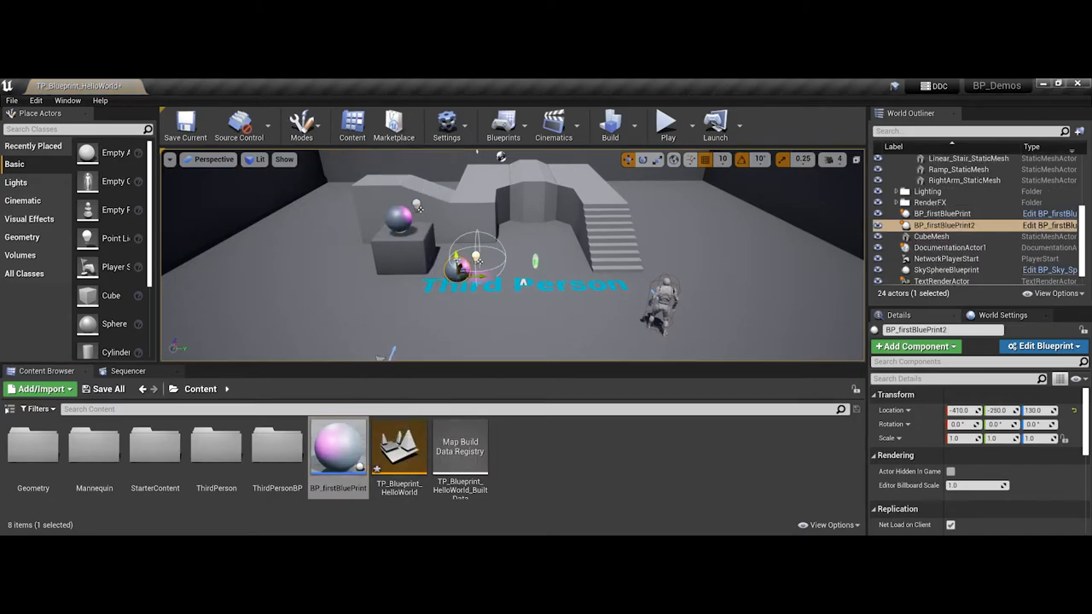
pyautogui.moveTo(476, 256); pyautogui.dragTo(476, 235)
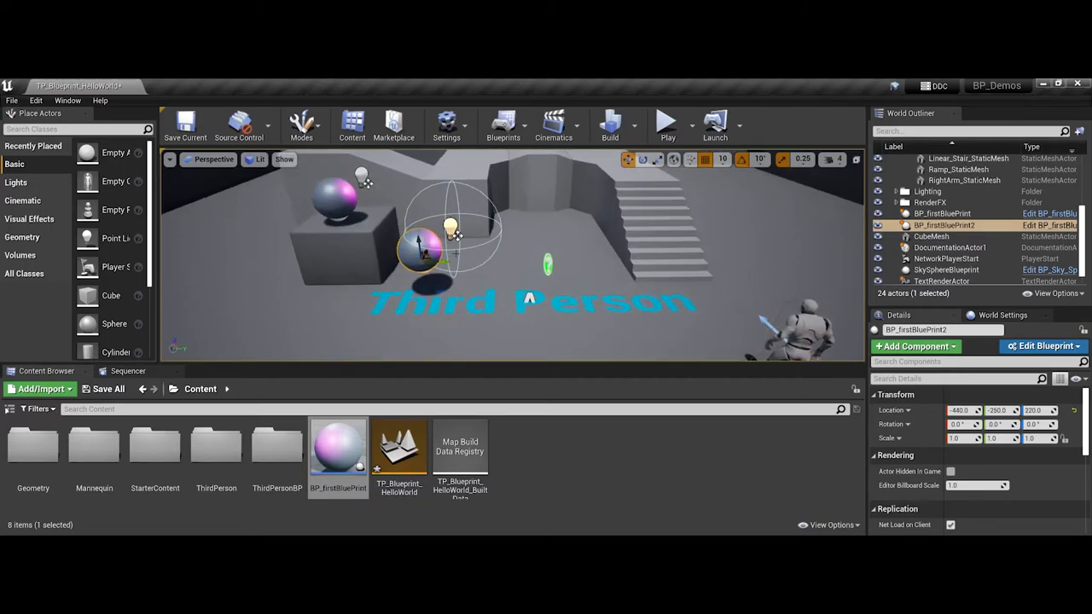
pyautogui.click(667, 125)
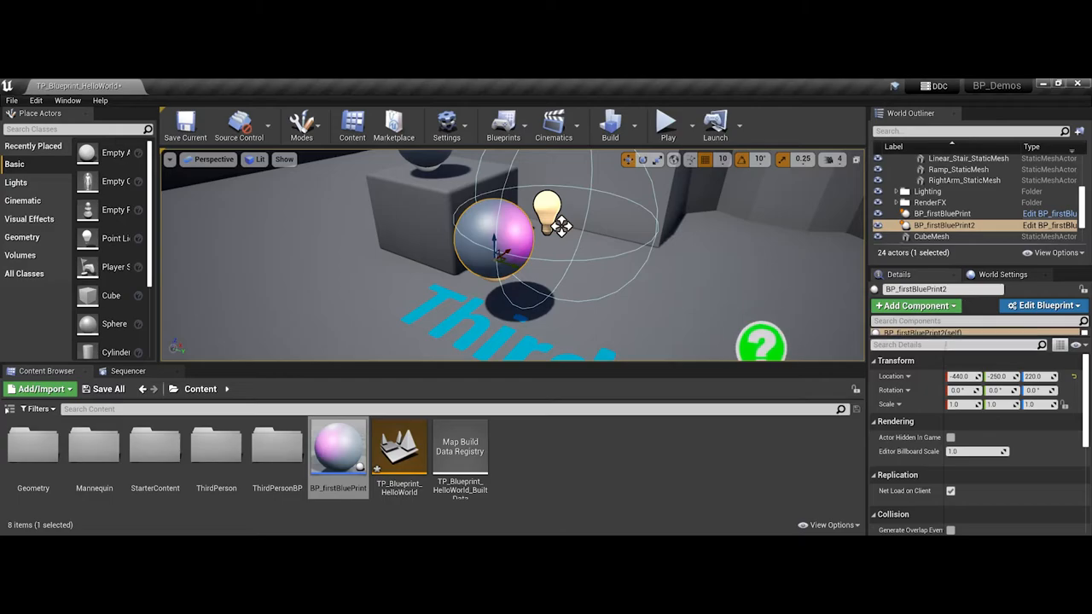
# Raise the inherited PointLight's intensity on BP_firstBluePrint2 and change its colour to yellow
pyautogui.scroll(-3)
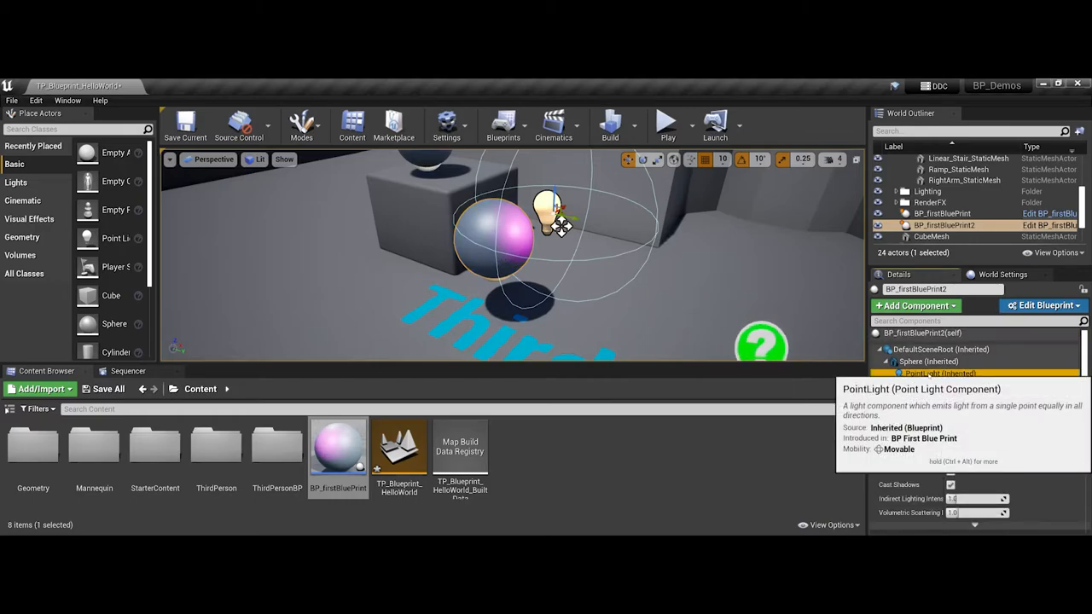
pyautogui.click(940, 373)
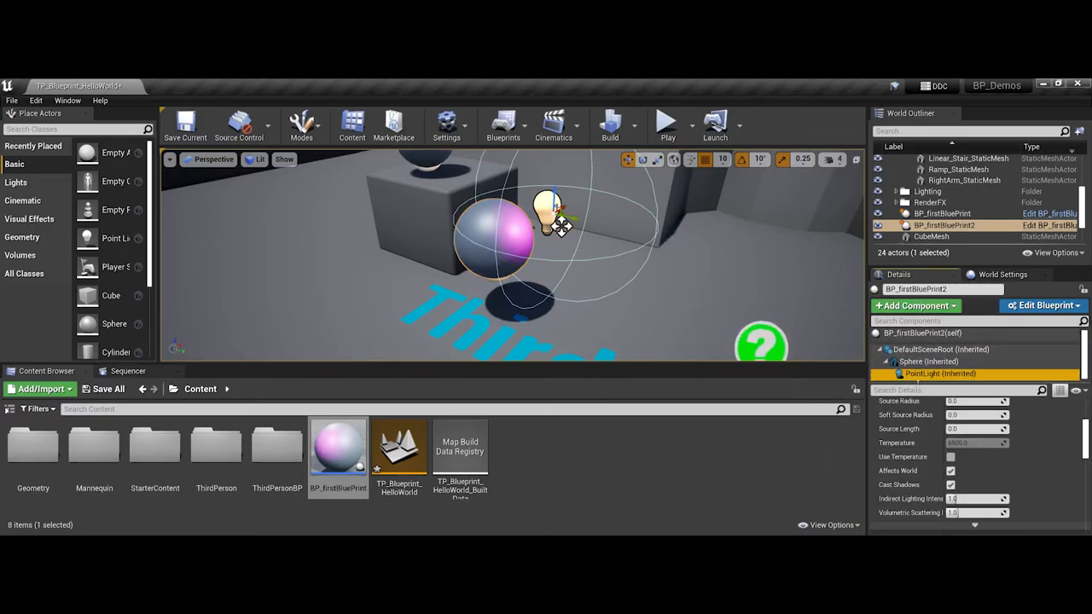
pyautogui.click(940, 373)
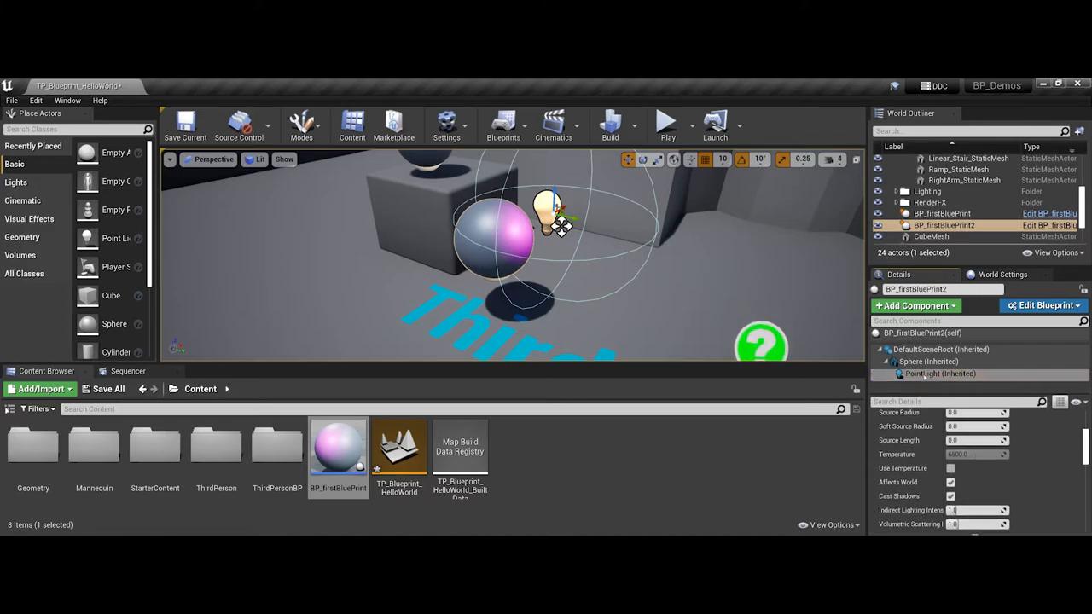
pyautogui.moveTo(928, 360)
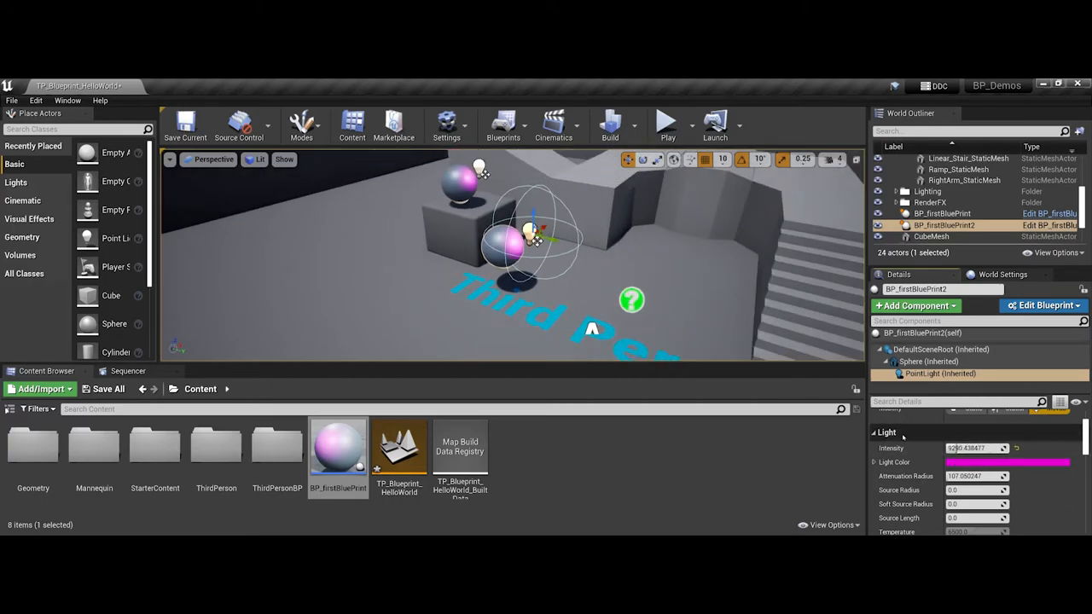
pyautogui.click(1008, 463)
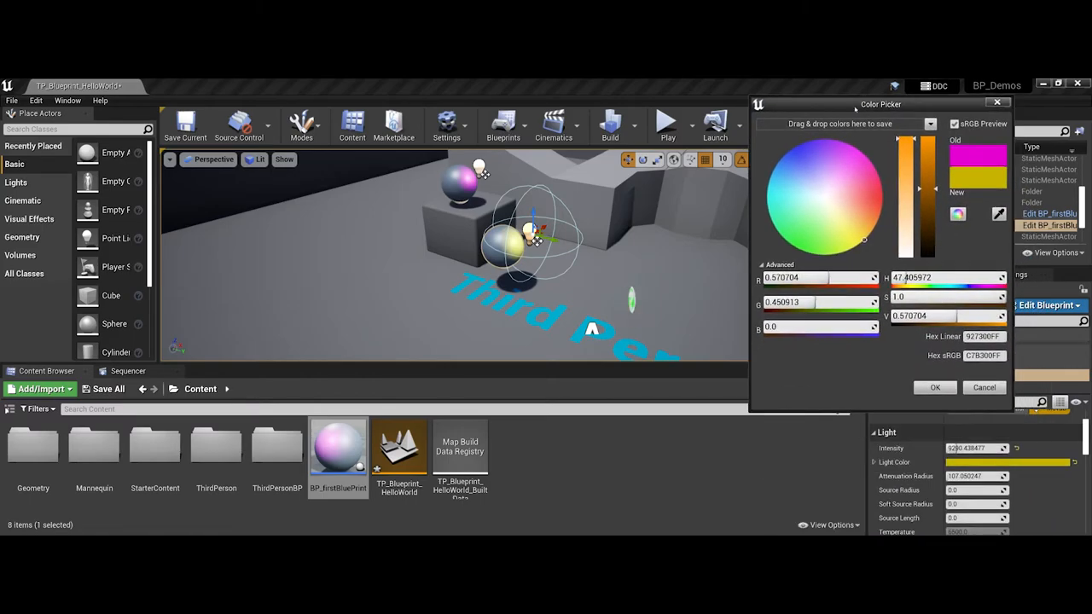
pyautogui.click(934, 387)
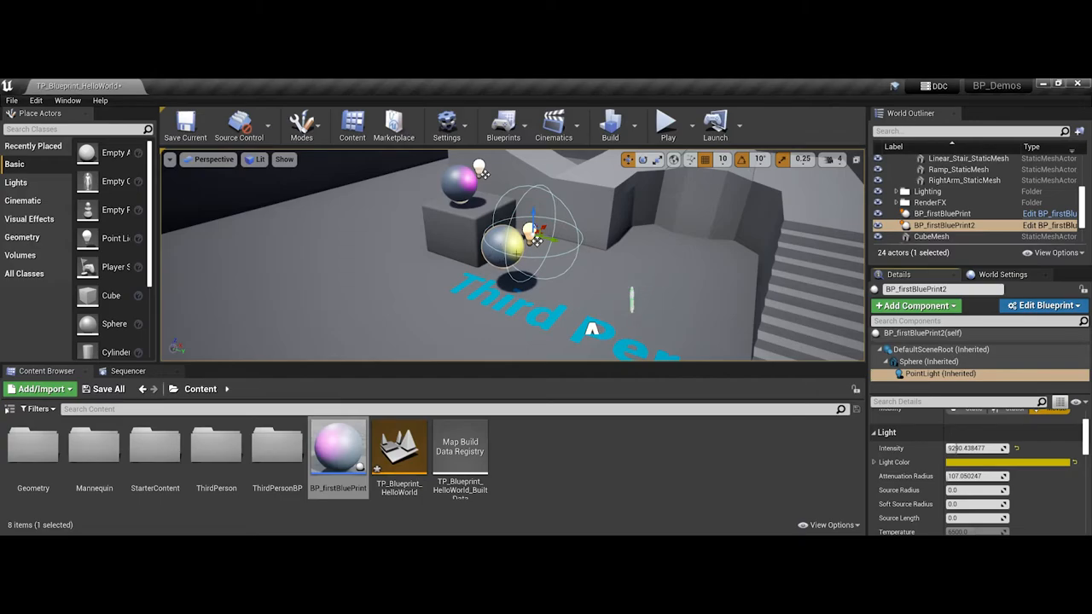
pyautogui.moveTo(512, 254)
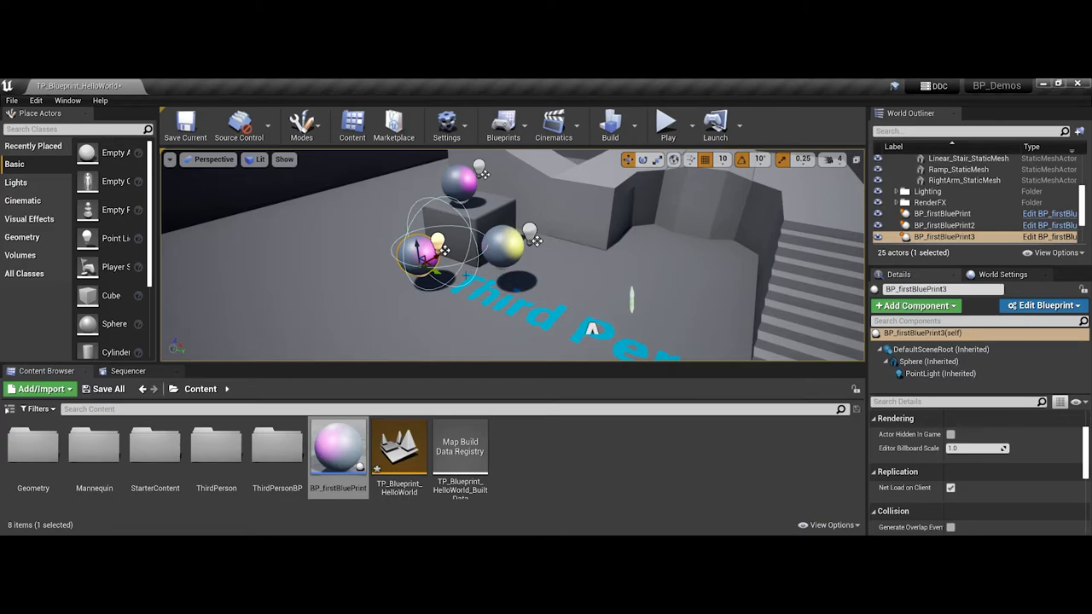
pyautogui.moveTo(338, 447)
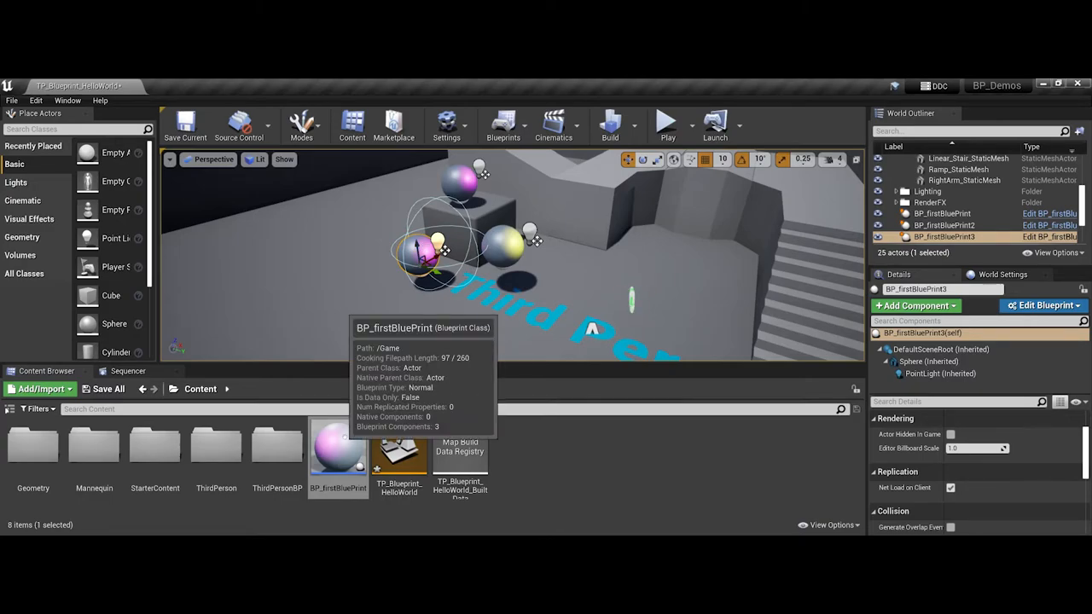
# Add PointLight1 to BP_firstBluePrint at Location X 100, then save the blueprint
pyautogui.doubleClick(338, 448)
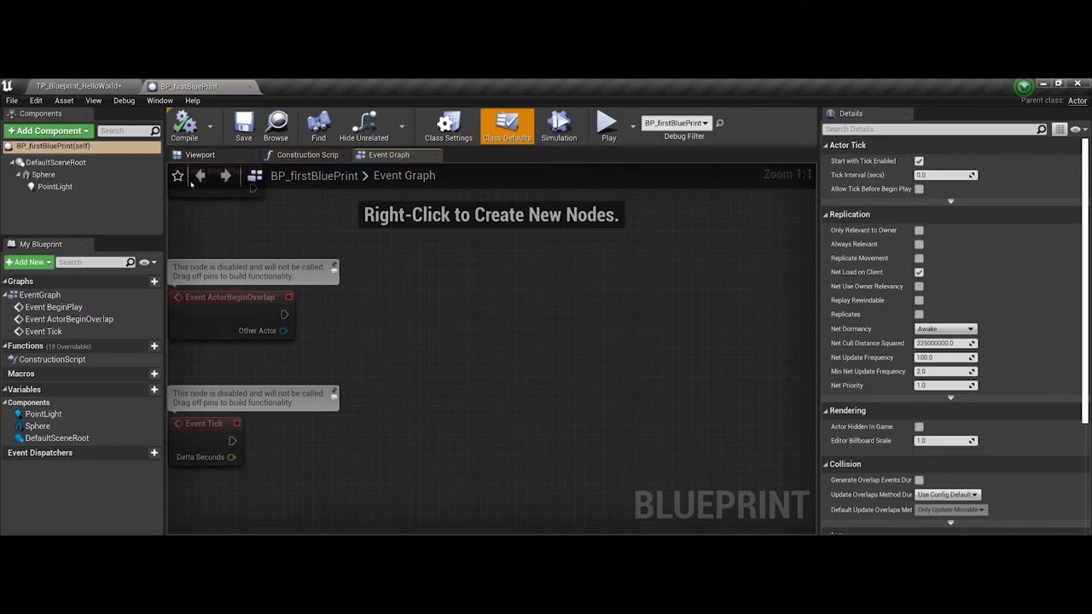
pyautogui.click(199, 154)
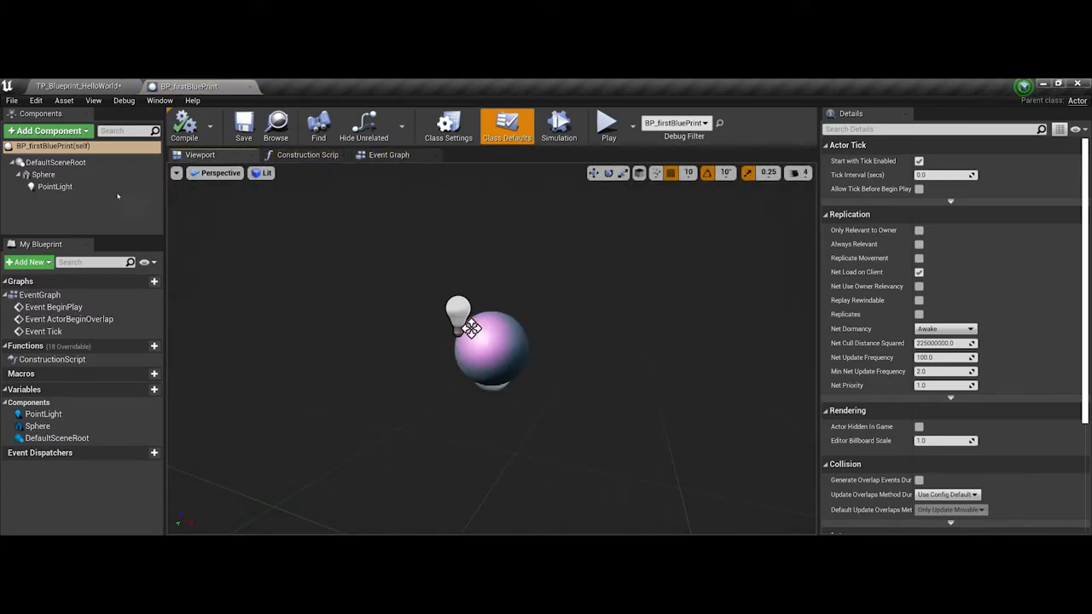
pyautogui.click(47, 131)
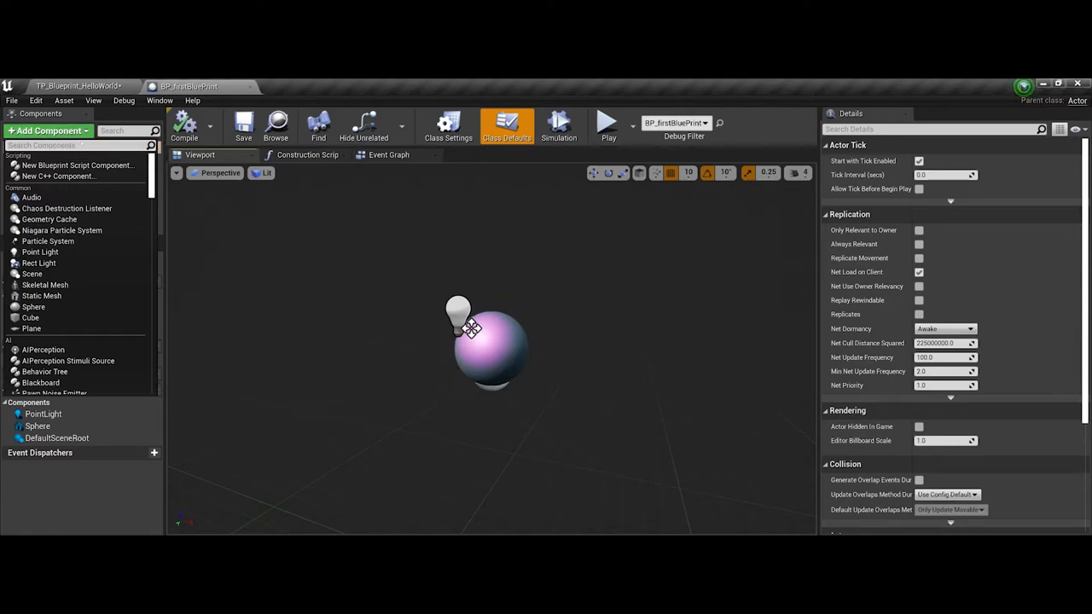
pyautogui.write('point')
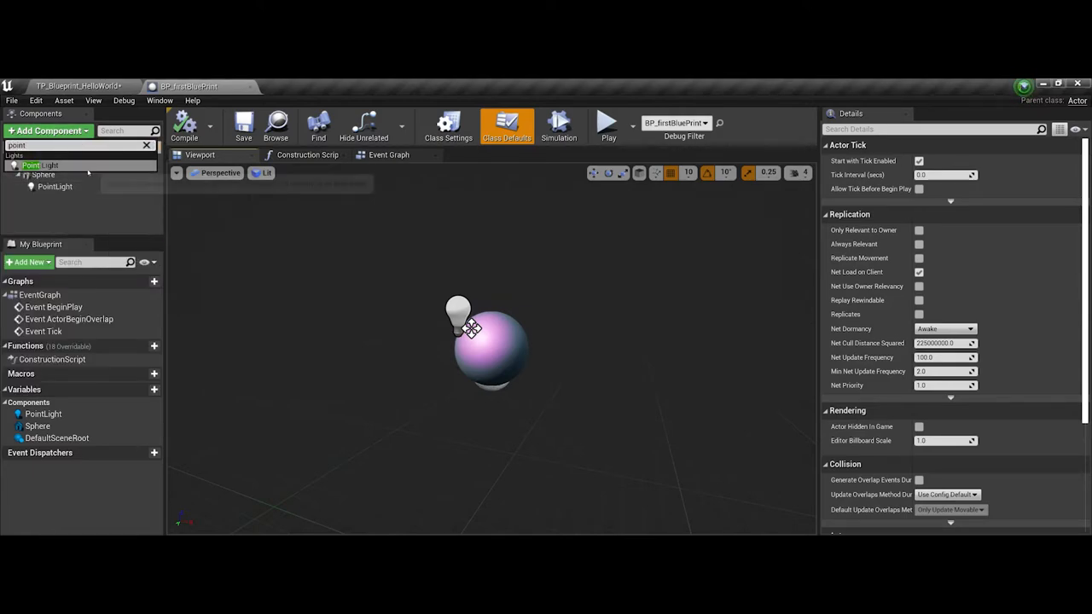
pyautogui.click(41, 165)
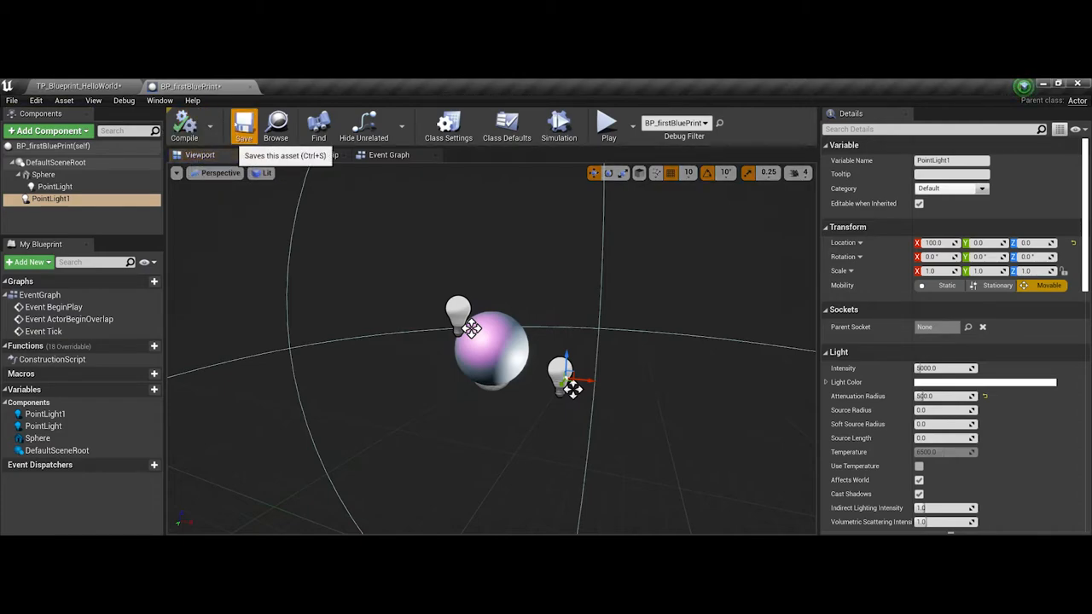
pyautogui.click(243, 123)
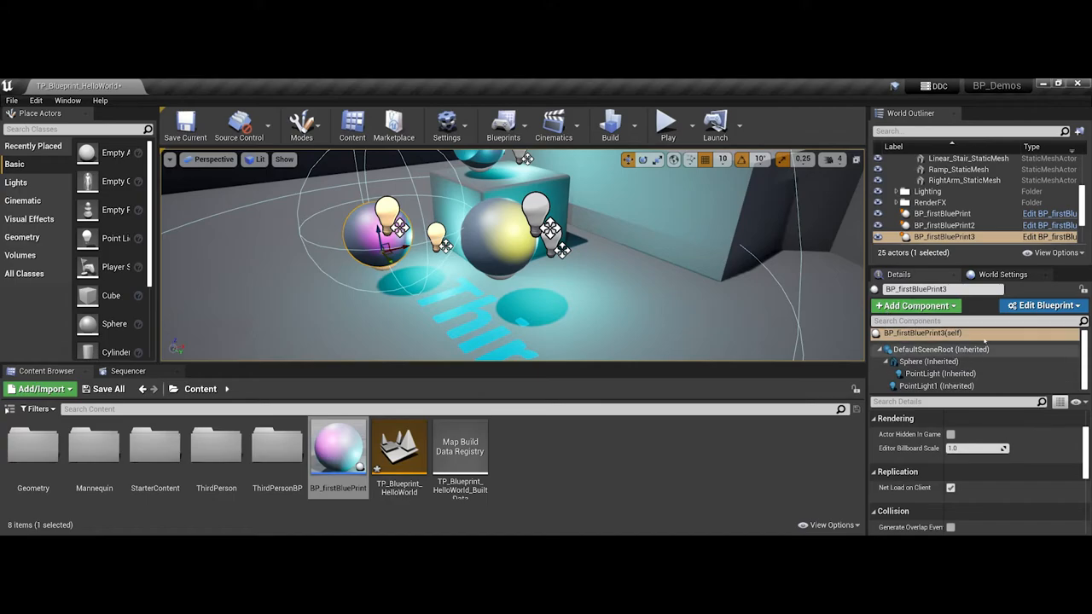
pyautogui.moveTo(936, 386)
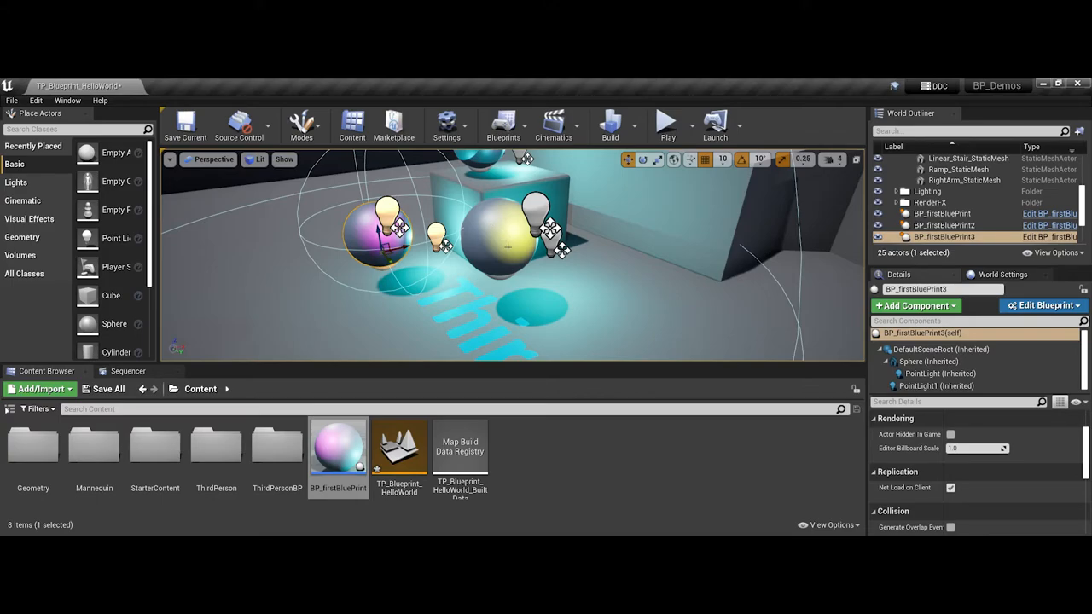
pyautogui.moveTo(338, 448)
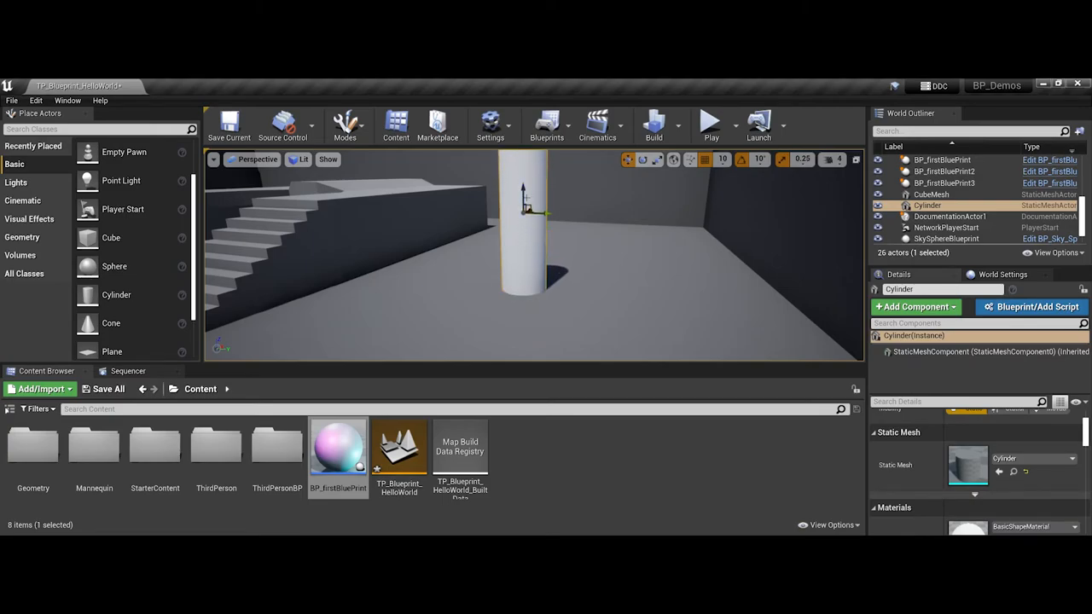
pyautogui.moveTo(116, 238)
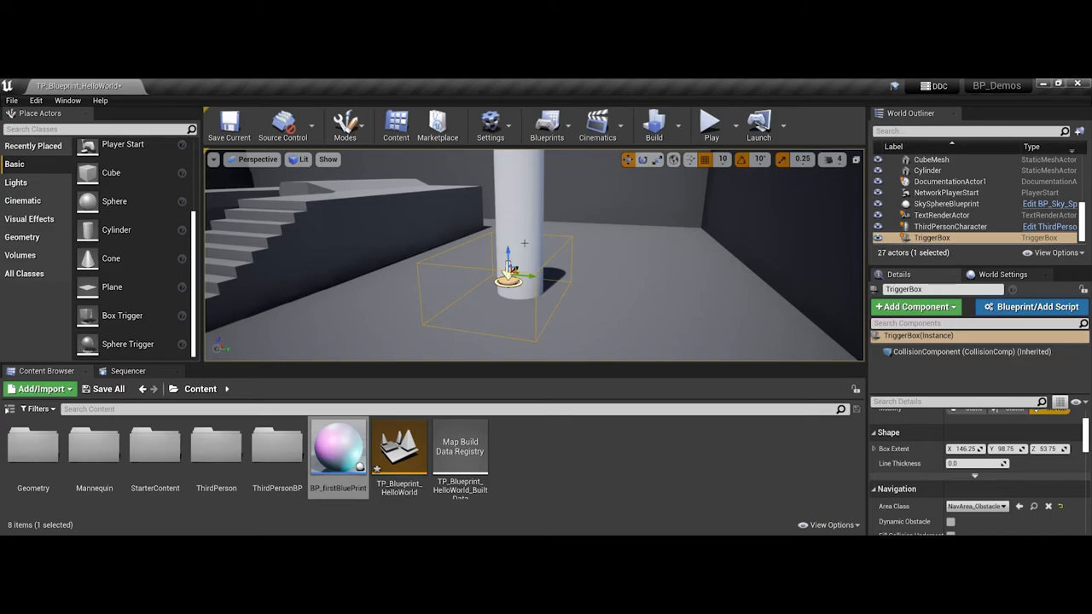
# Add Cylinder to the trigger box selection and choose Convert Selection to Blueprint Class
pyautogui.click(927, 169)
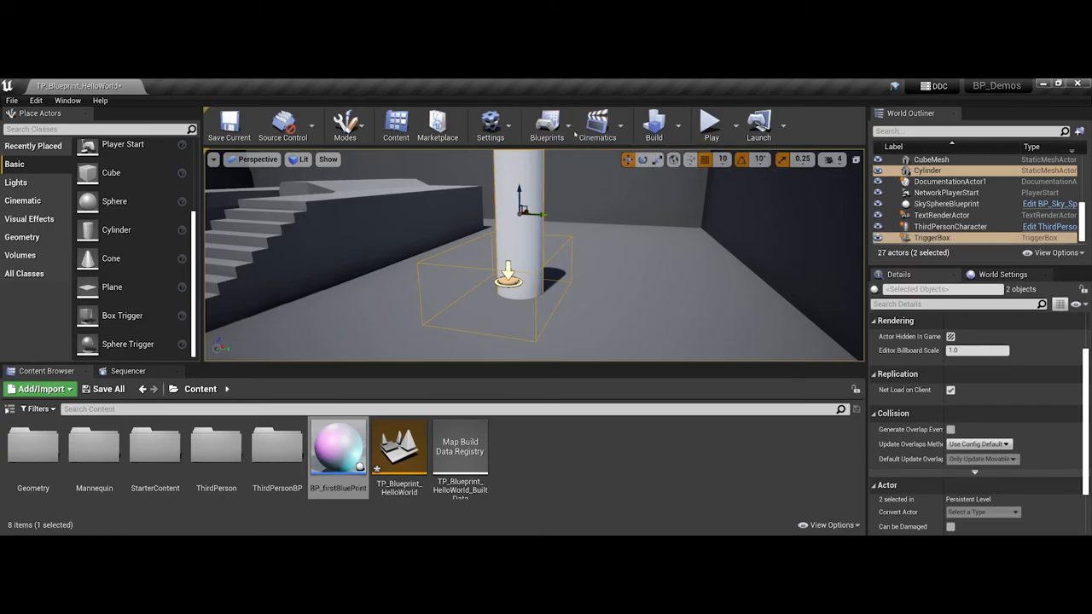
pyautogui.click(547, 125)
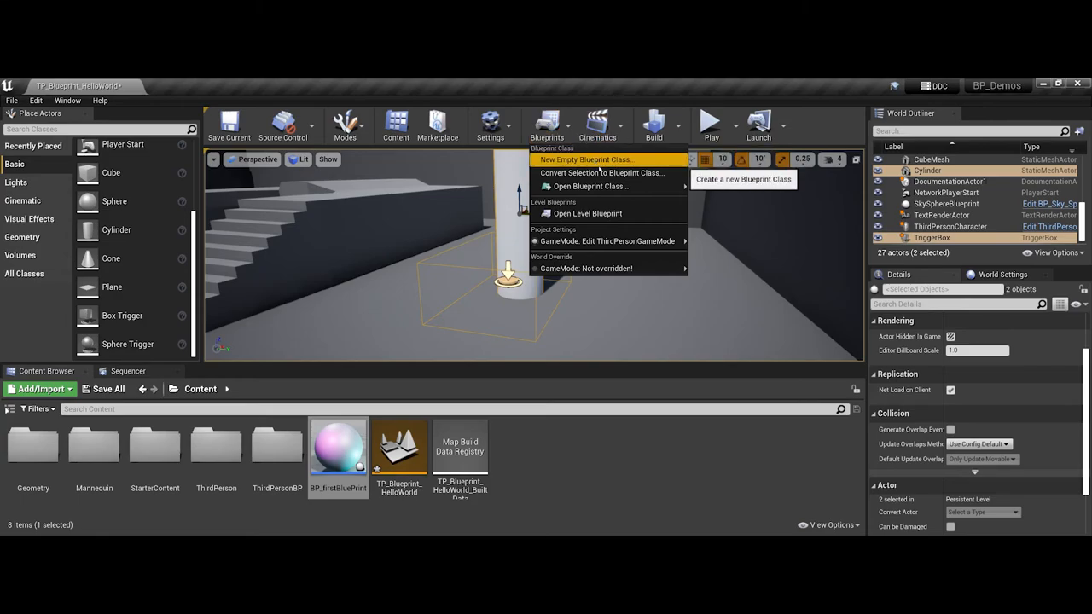
pyautogui.moveTo(601, 173)
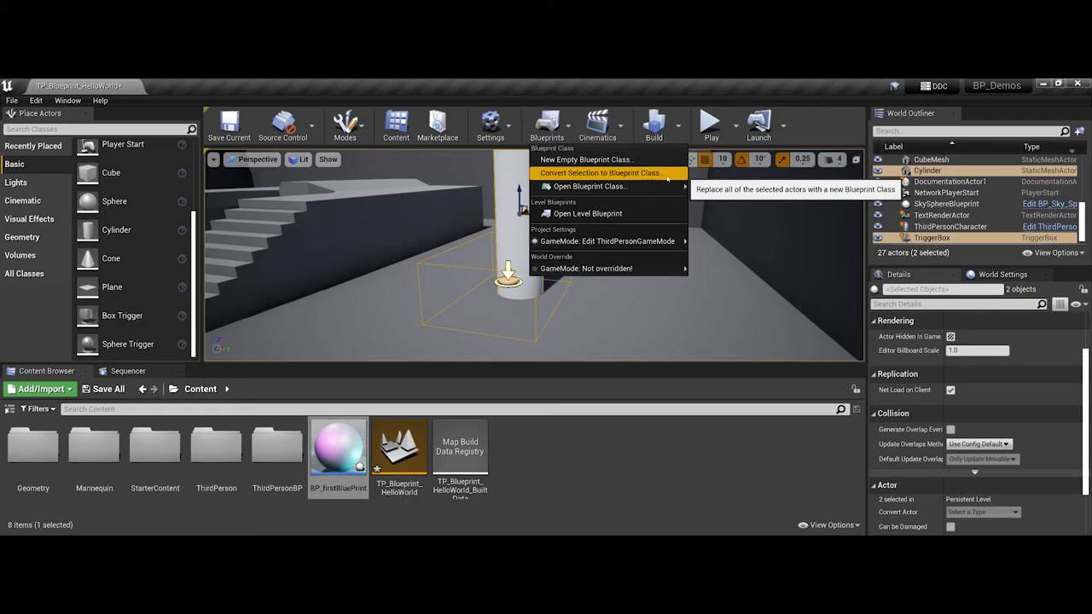
pyautogui.click(600, 172)
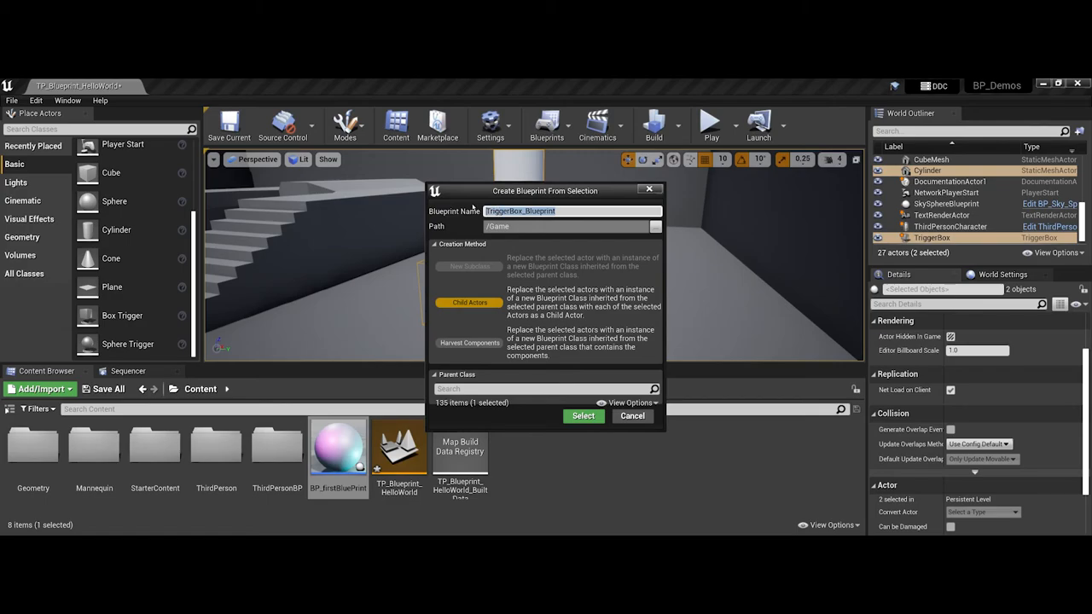
# Name the blueprint BP_SelectedComponents, save it in Content with Child Actors, and create it
pyautogui.write('BP_SelectedComponents')
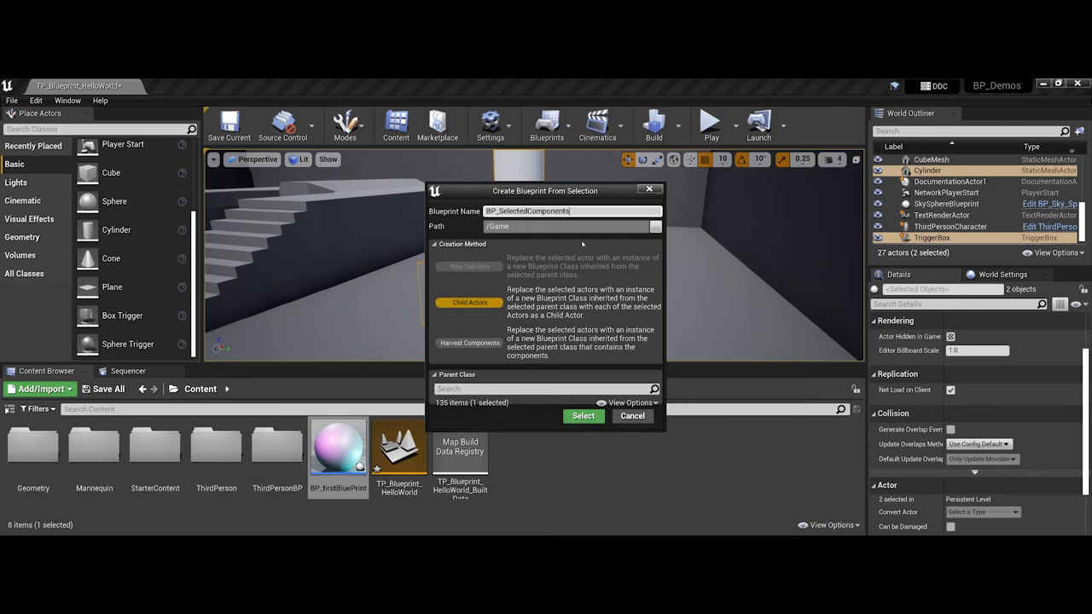
pyautogui.click(655, 226)
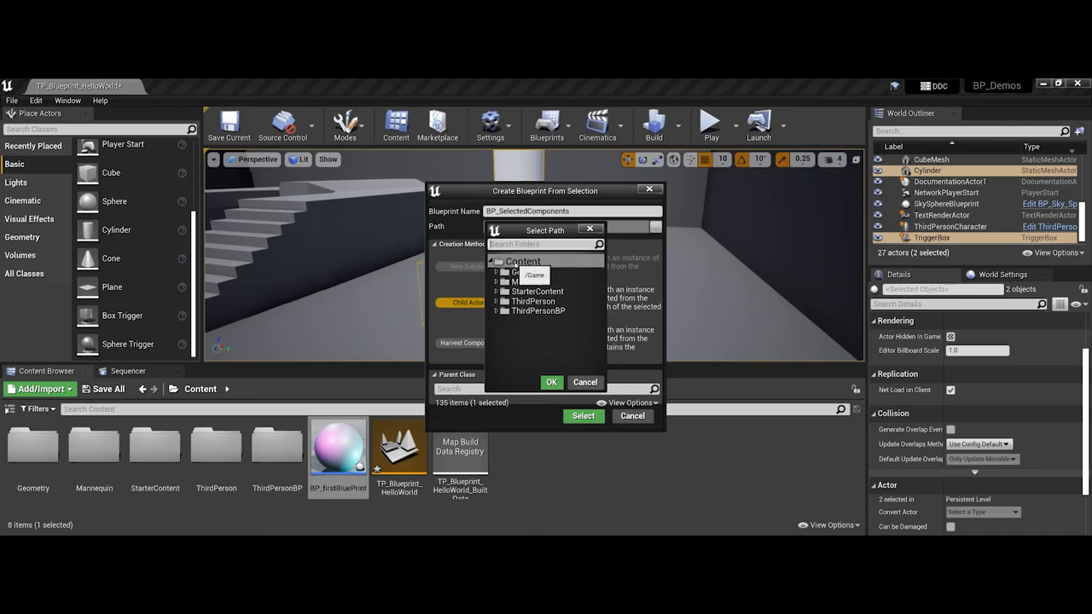
pyautogui.click(523, 261)
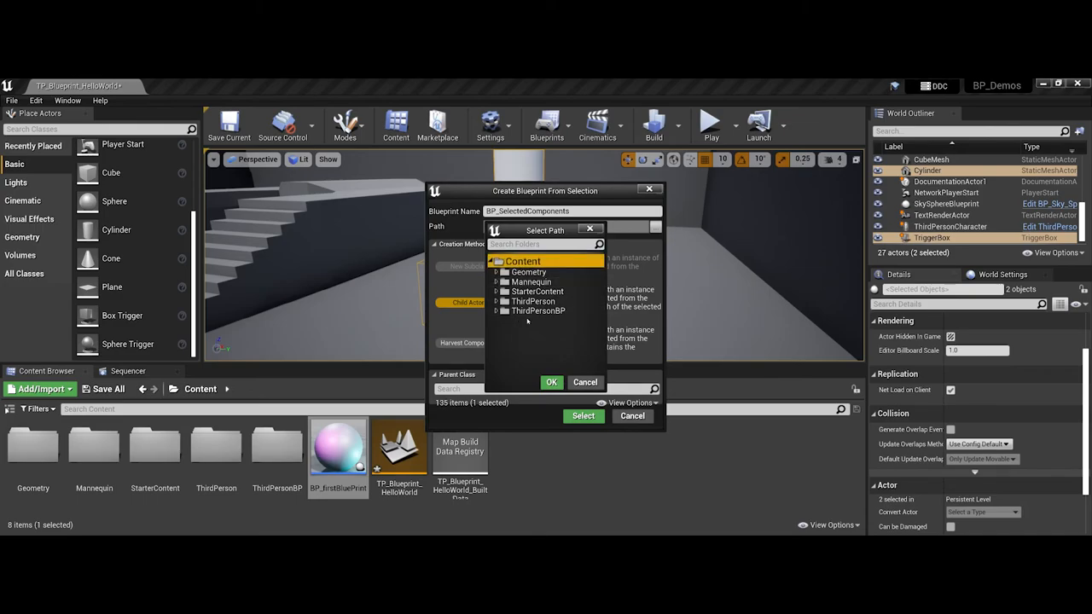
pyautogui.click(552, 381)
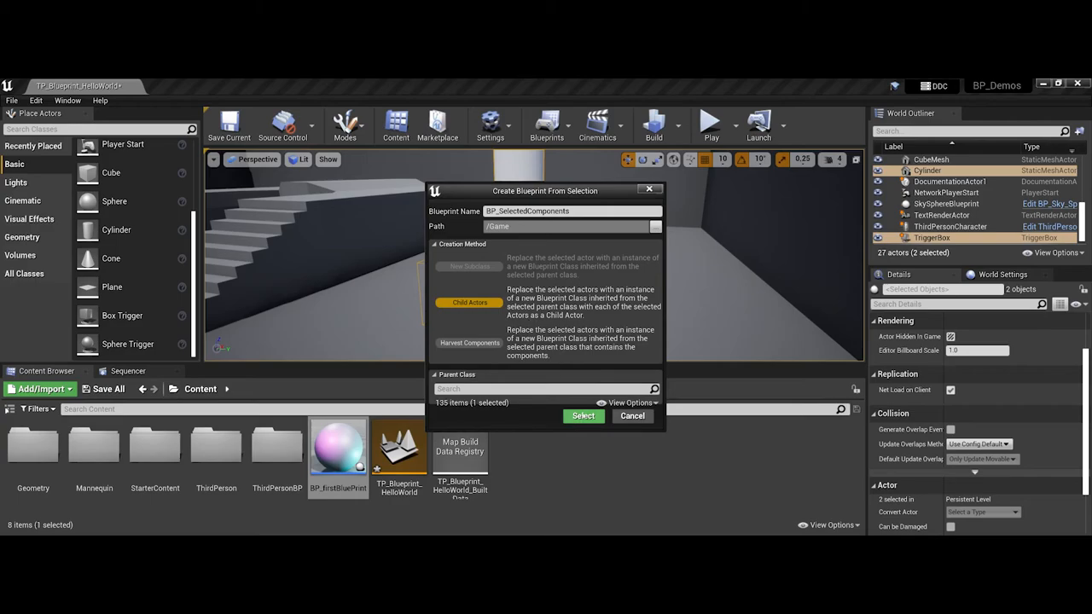
pyautogui.click(582, 415)
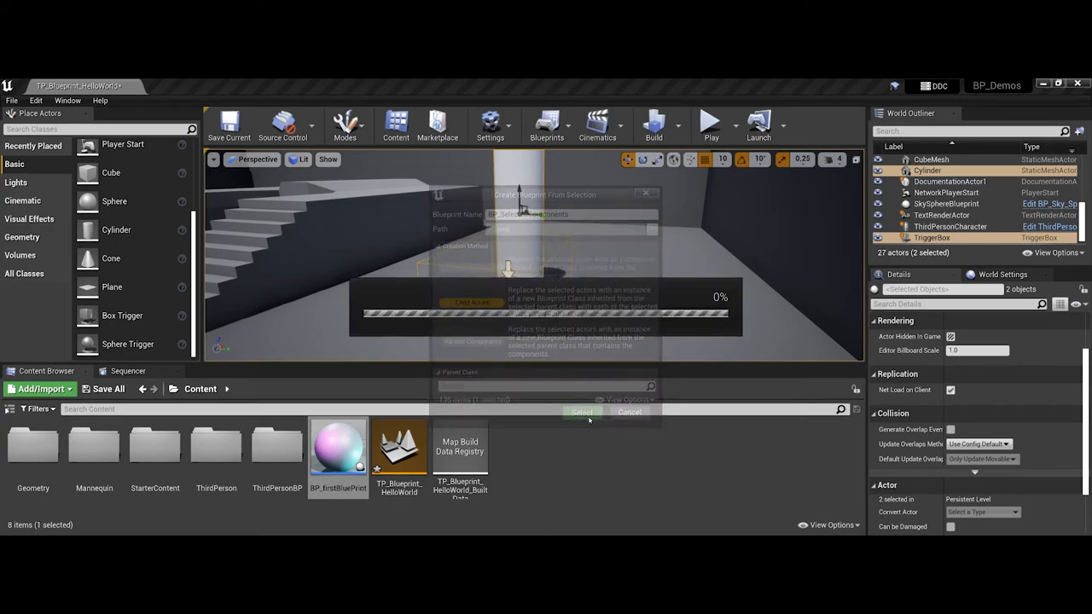
pyautogui.click(583, 412)
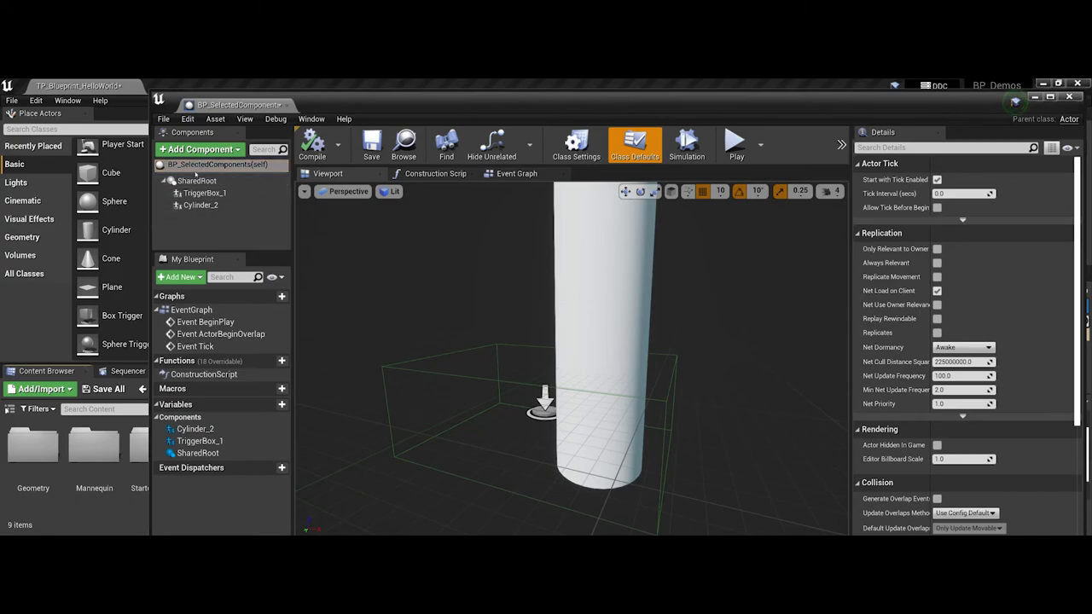
pyautogui.moveTo(201, 205)
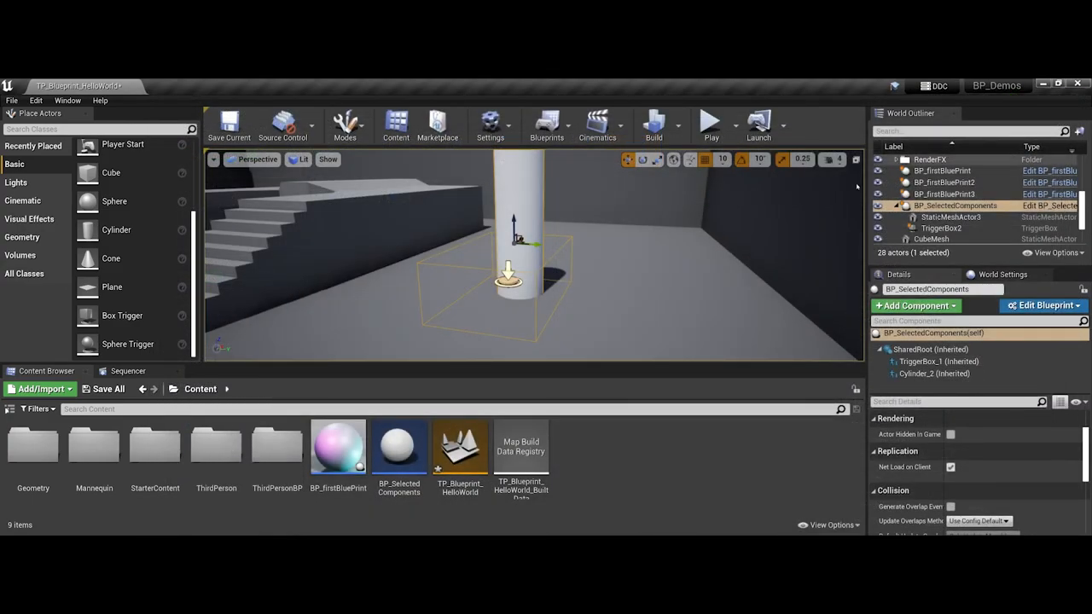
pyautogui.moveTo(398, 446)
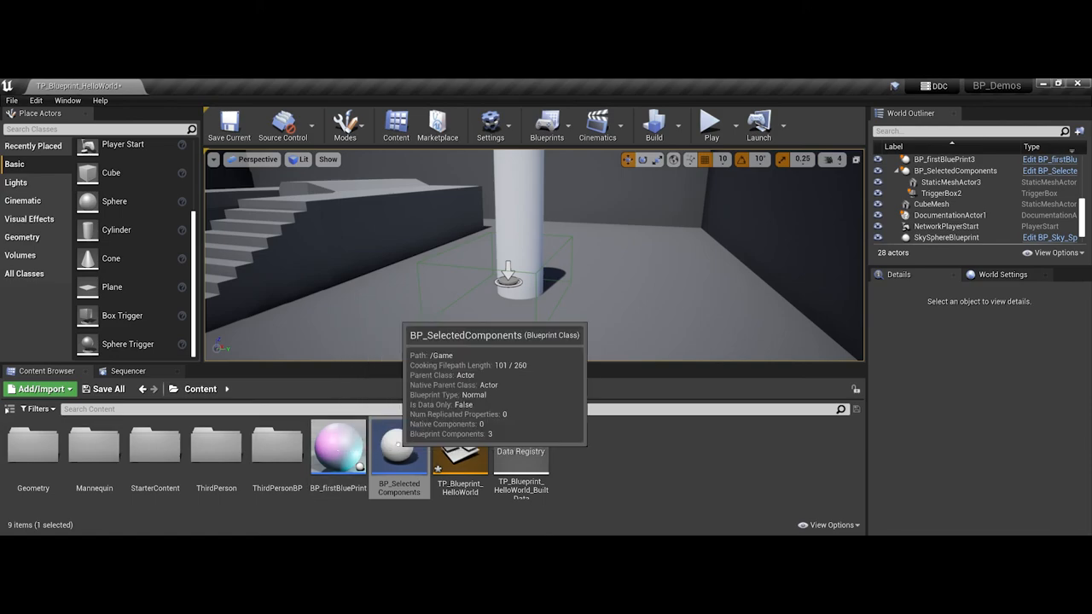
pyautogui.moveTo(376, 457)
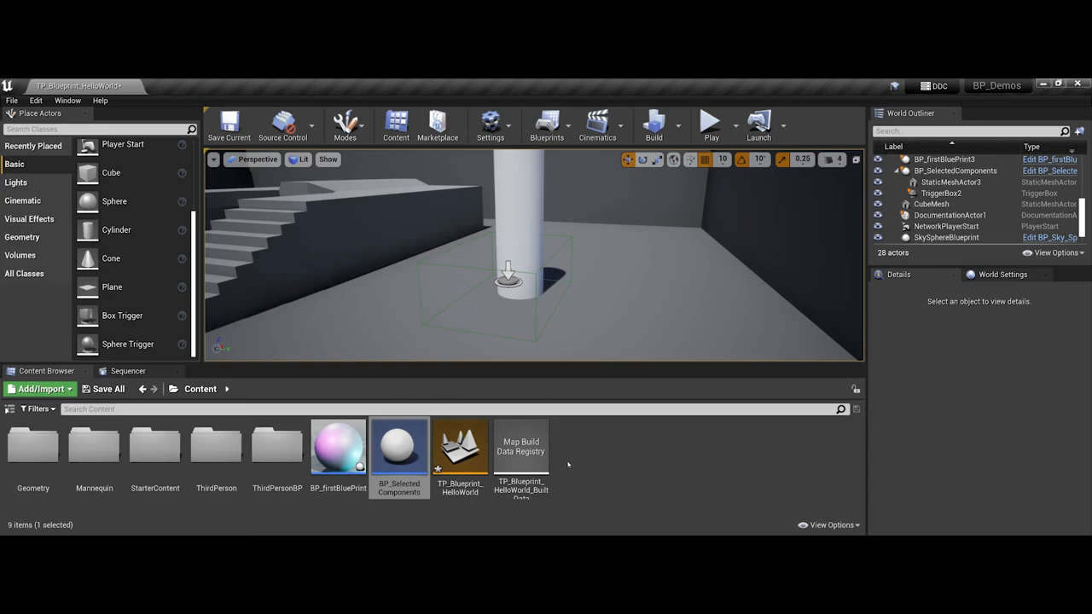
pyautogui.moveTo(338, 448)
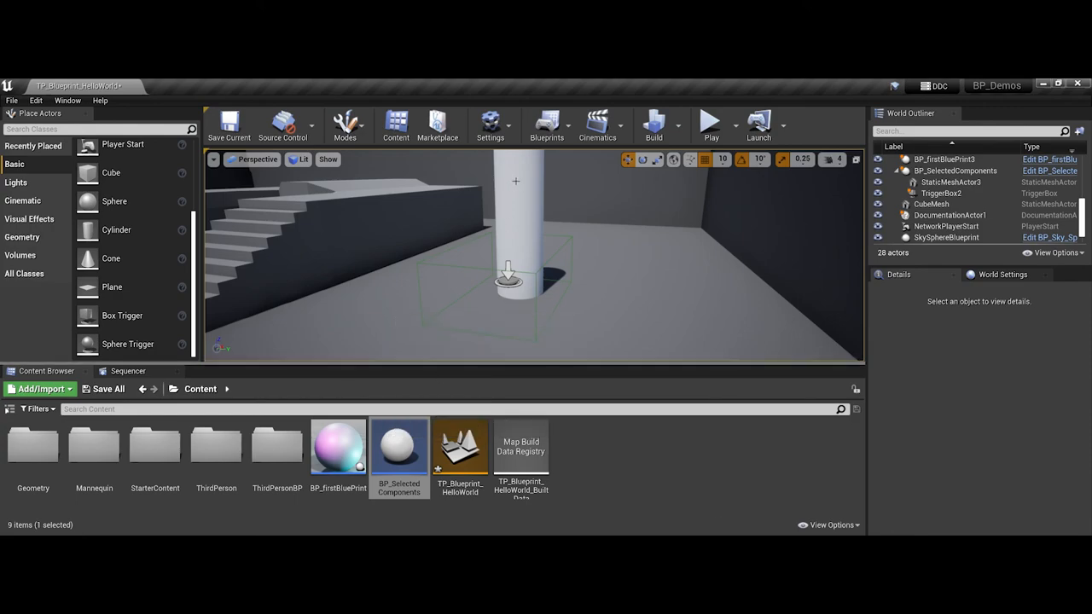
# With nothing selected, open the Blueprints toolbar menu, where Convert Selection is greyed out
pyautogui.click(546, 128)
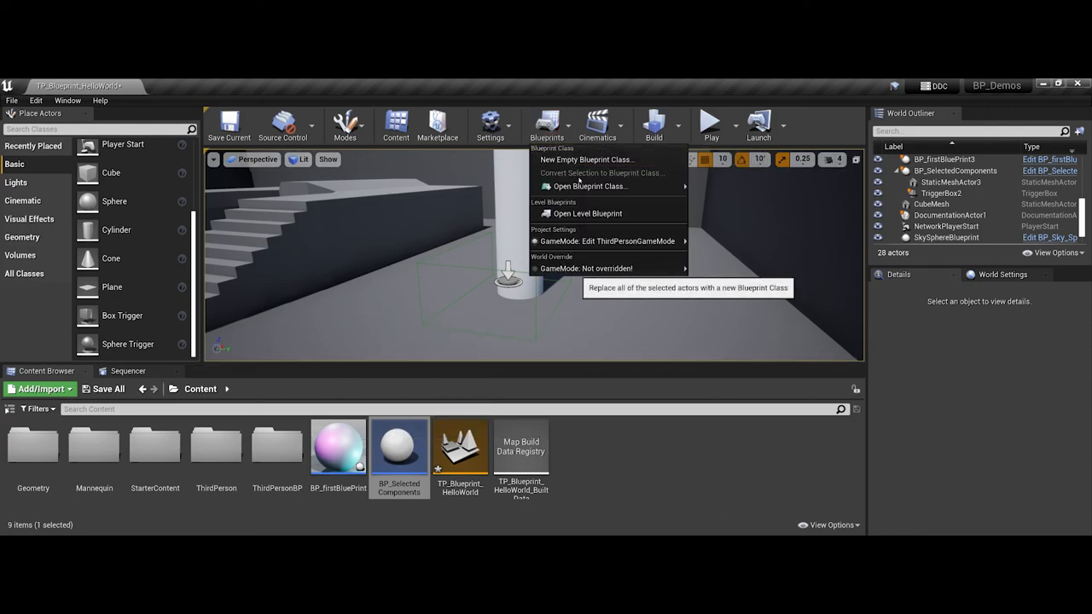